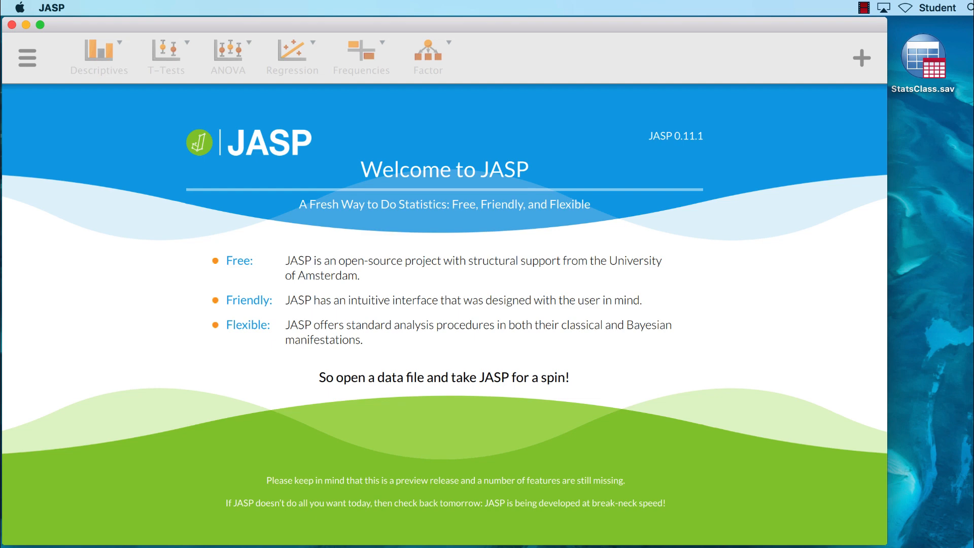
- Load StatsClass.sav from the Desktop via Open > Computer
click(26, 57)
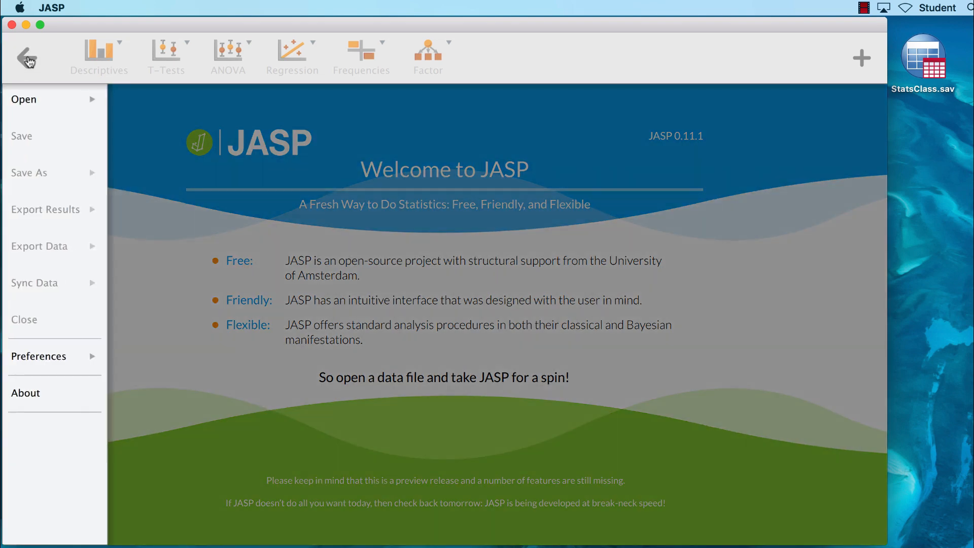
click(24, 99)
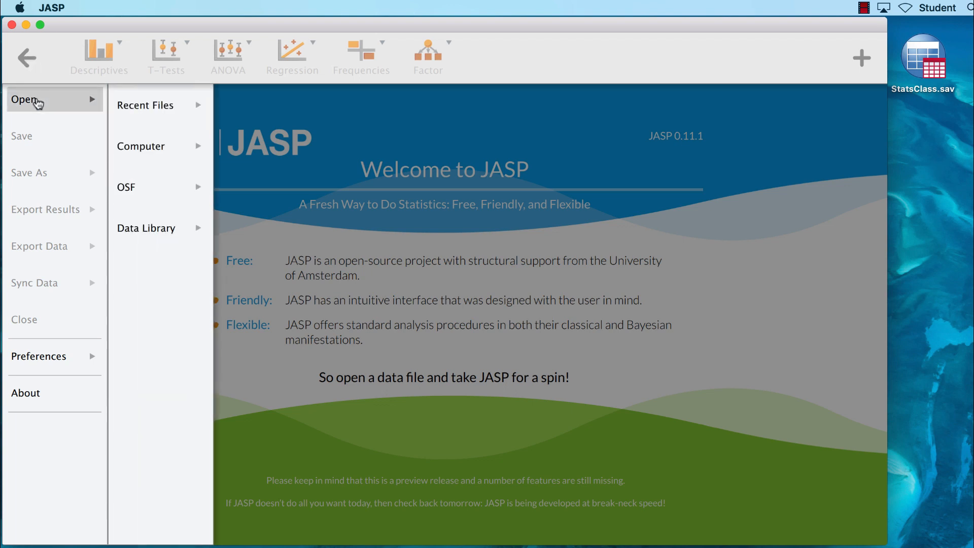
mouse_move(140, 146)
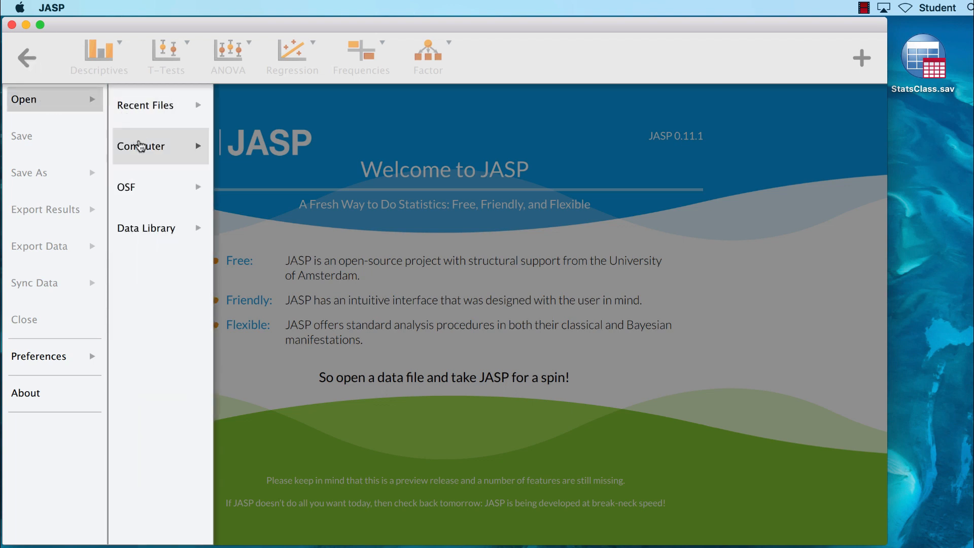
click(141, 146)
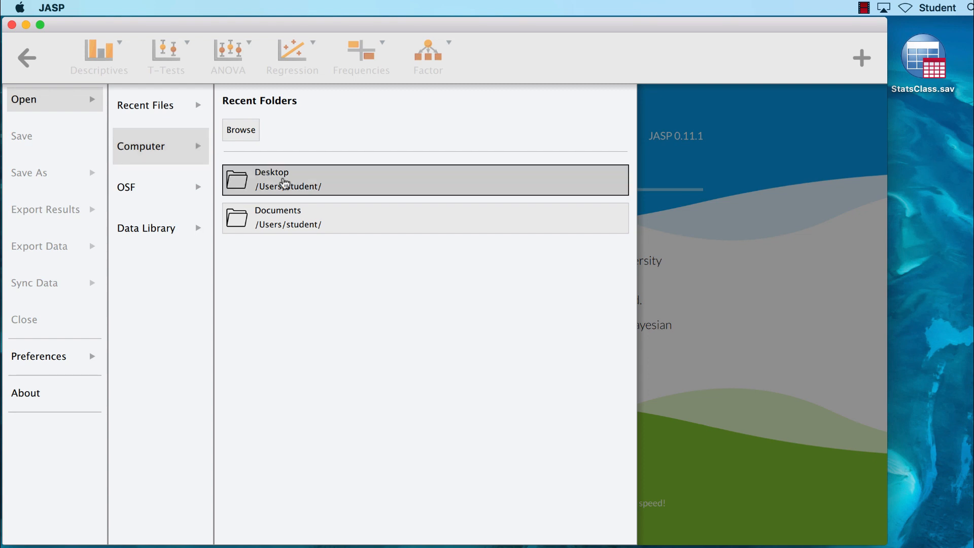
click(240, 130)
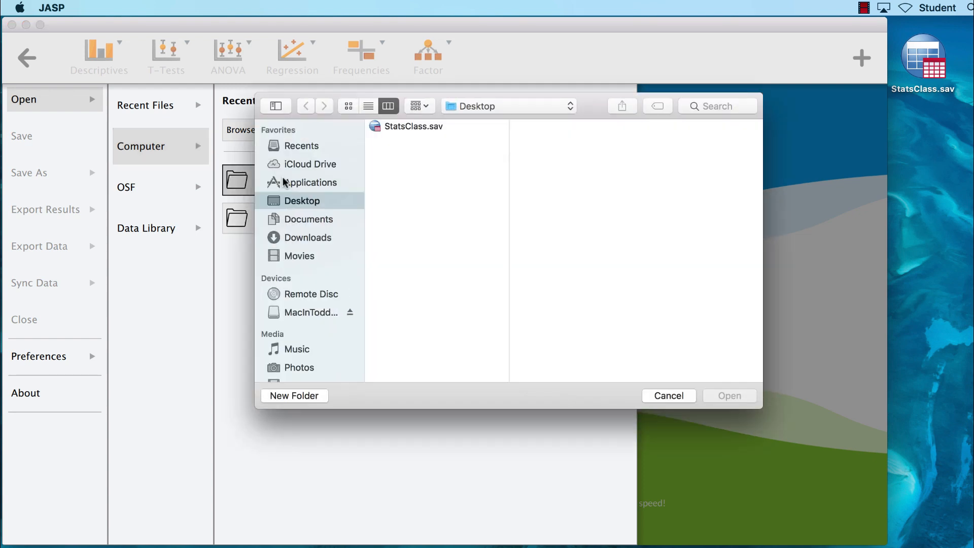
click(413, 125)
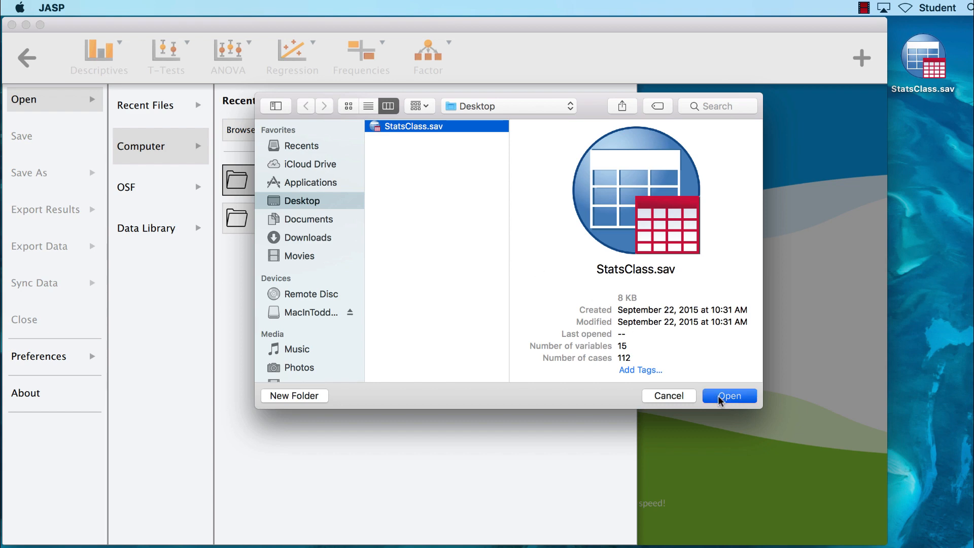
click(728, 395)
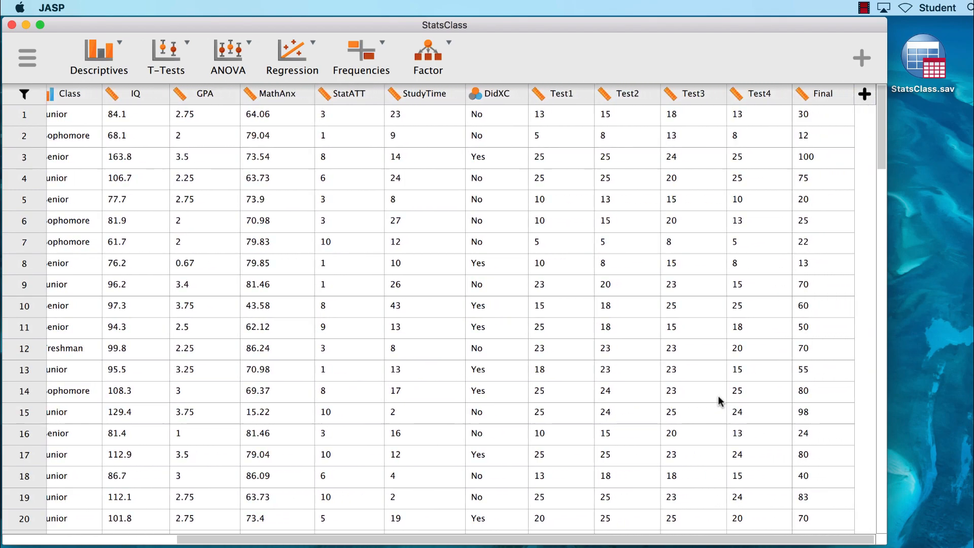
- Scroll across the StatsClass columns and point out the IQ variable
scroll(left, 3)
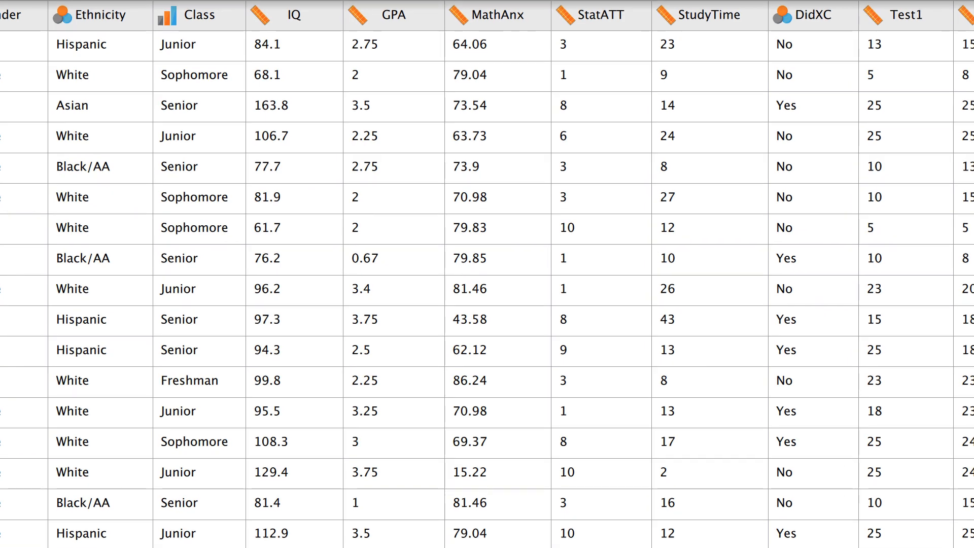
click(293, 15)
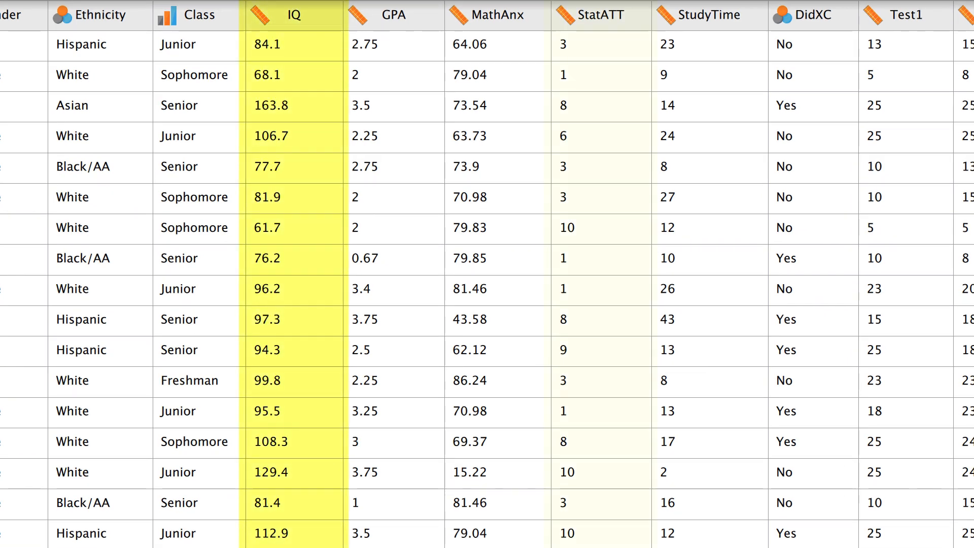
click(599, 15)
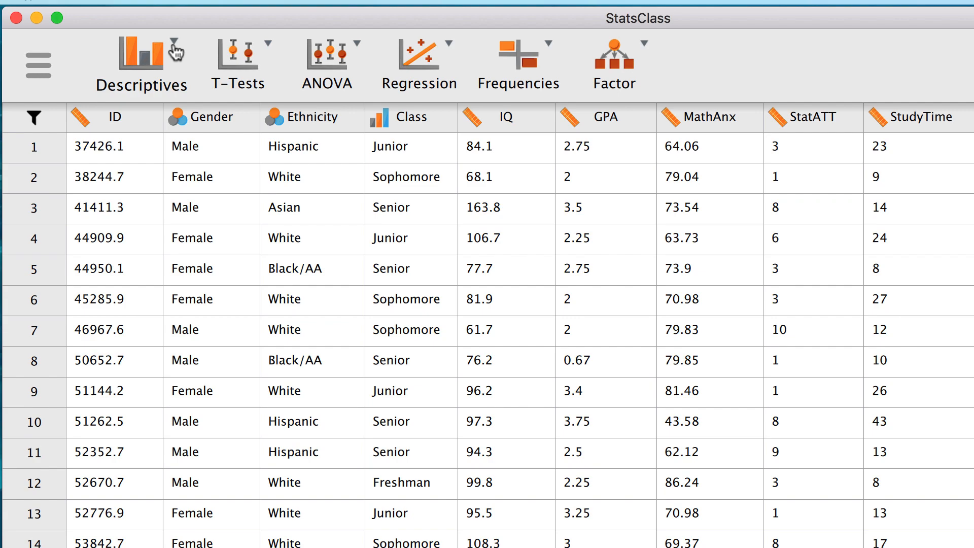
- Start a Descriptive Statistics analysis with IQ and StatATT as the variables
click(142, 65)
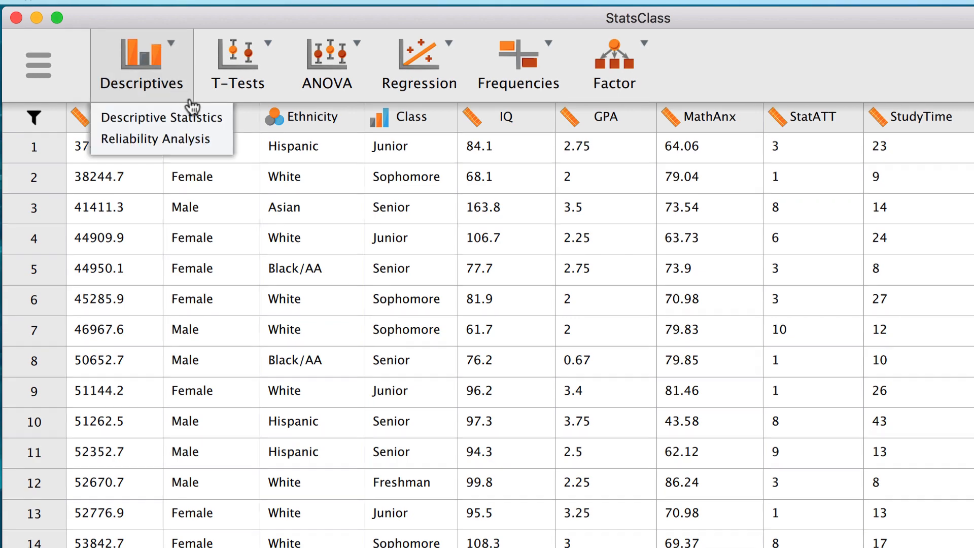
click(162, 117)
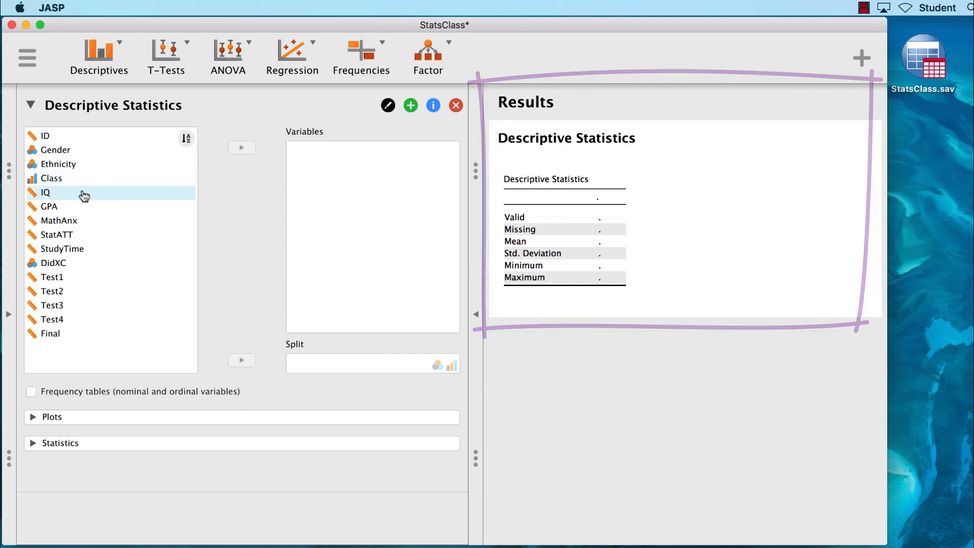
click(46, 193)
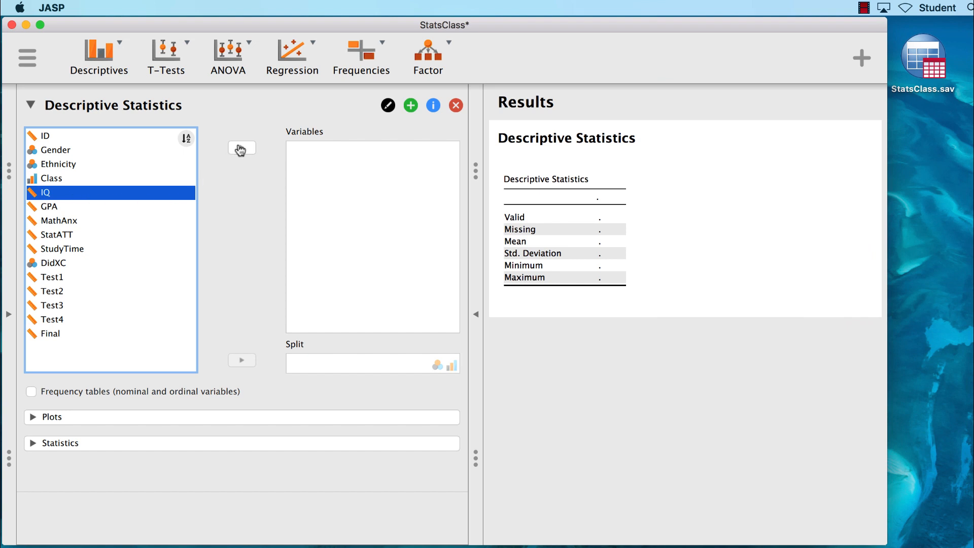
click(241, 148)
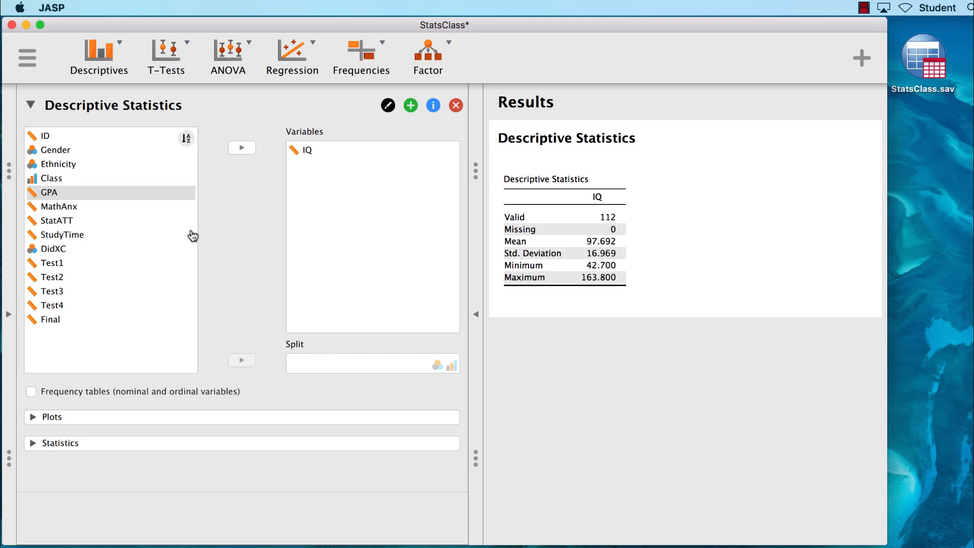
click(58, 221)
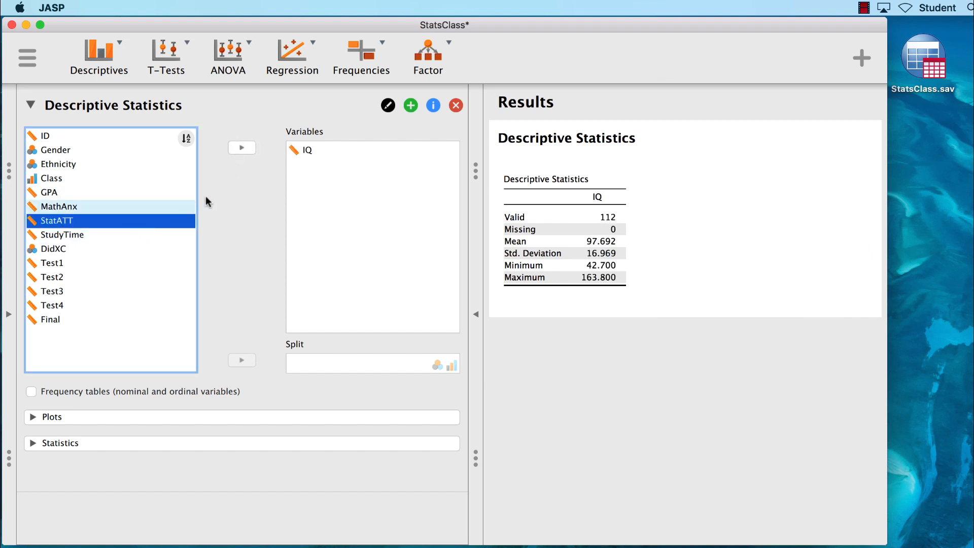
click(241, 148)
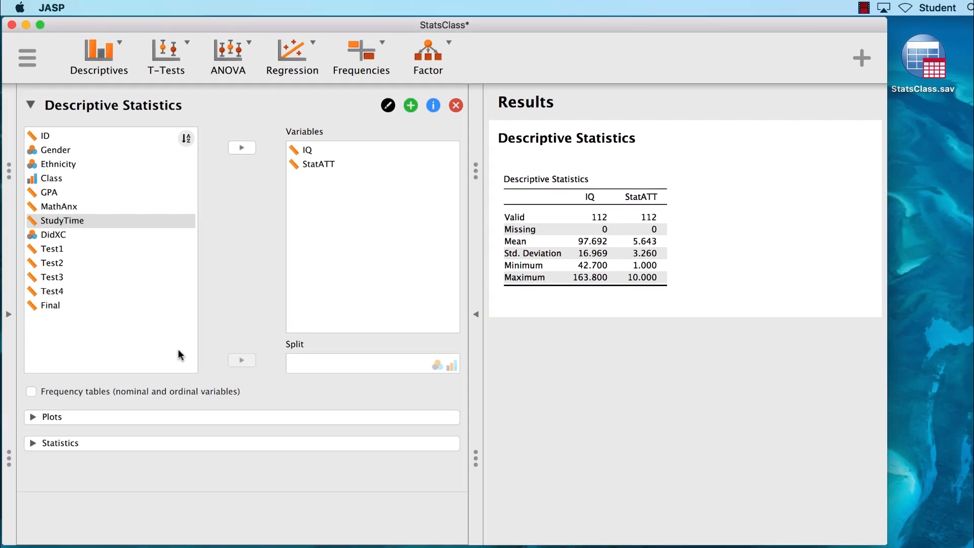
- Report median and mode, and drop standard deviation, minimum and maximum from the table
click(60, 443)
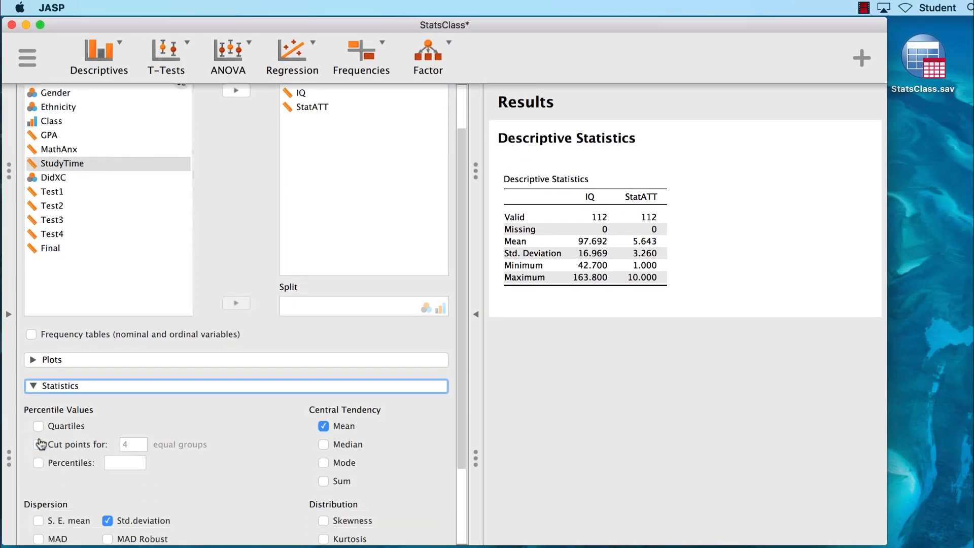
scroll(down, 3)
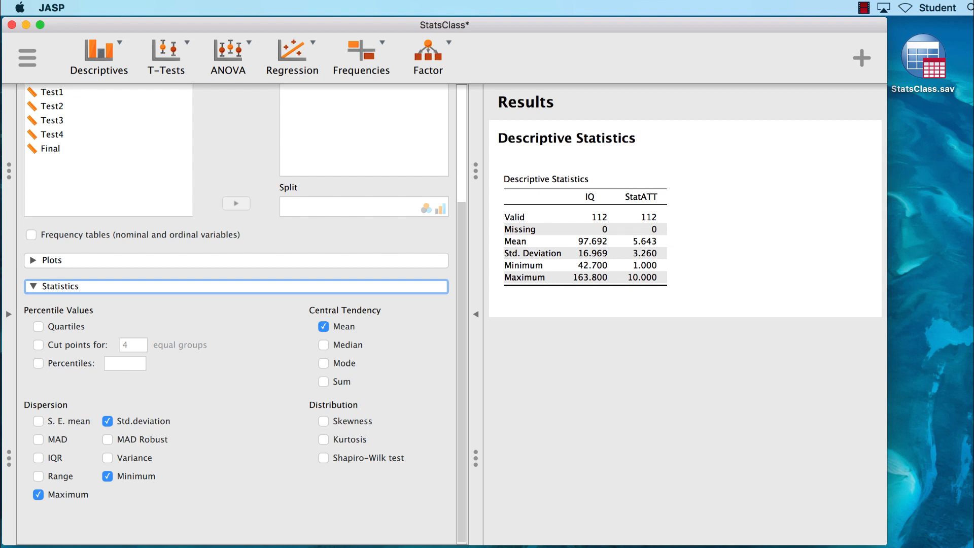
mouse_move(342, 350)
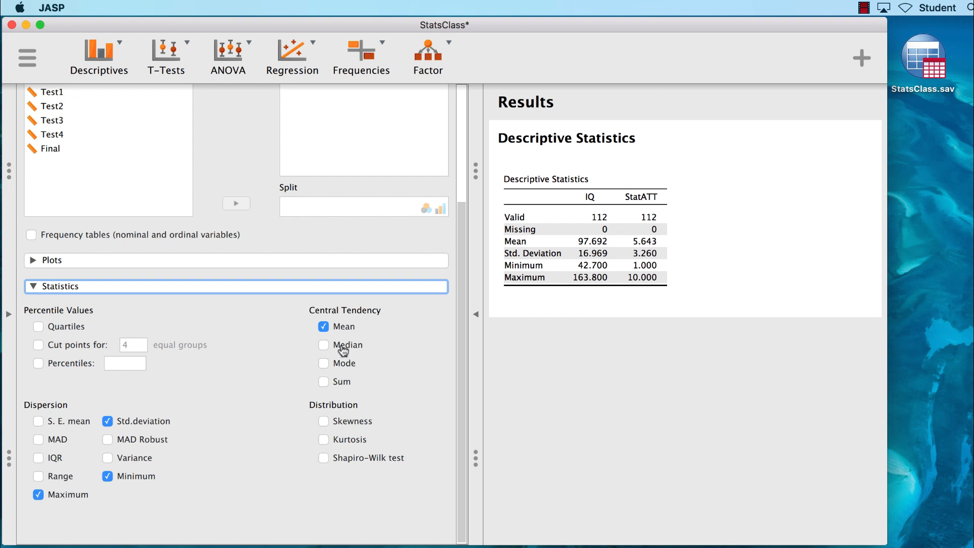
click(324, 363)
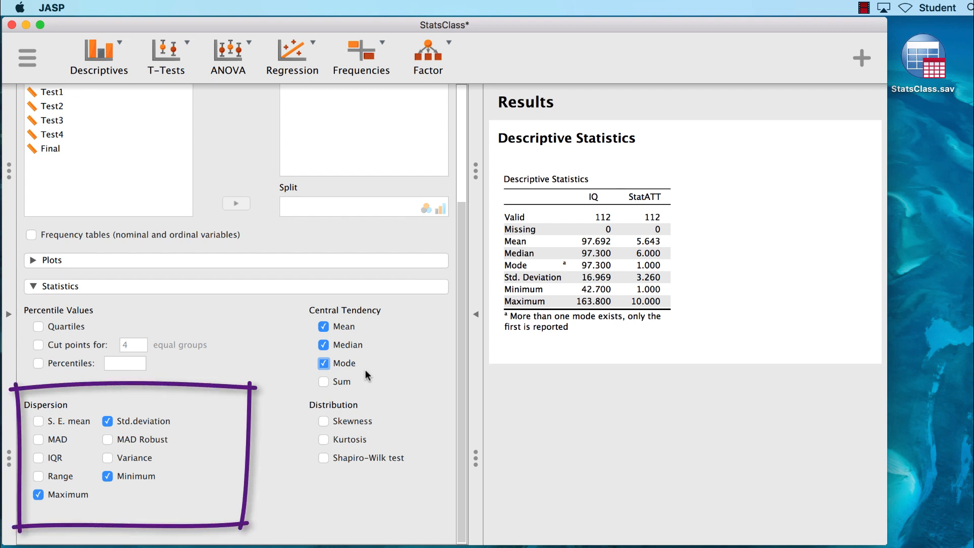
mouse_move(217, 453)
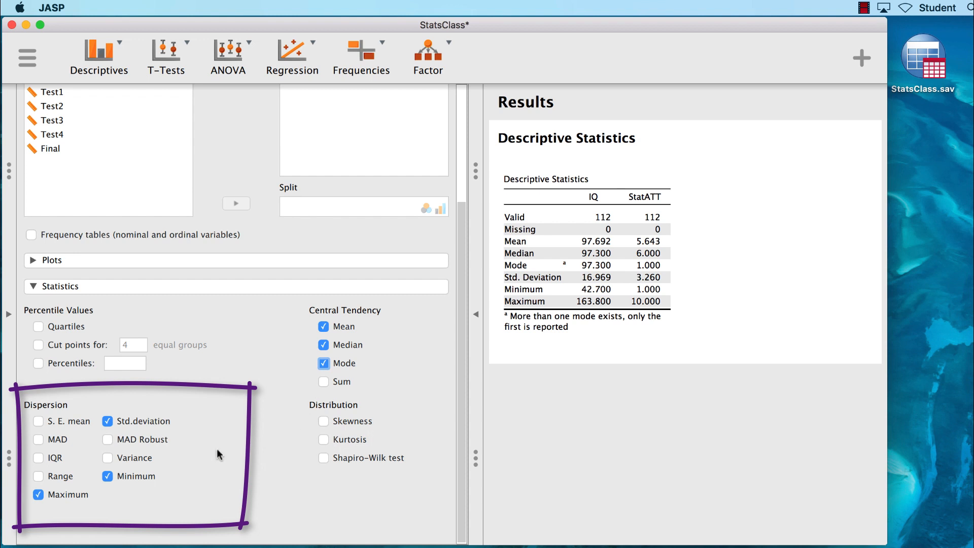
mouse_move(174, 448)
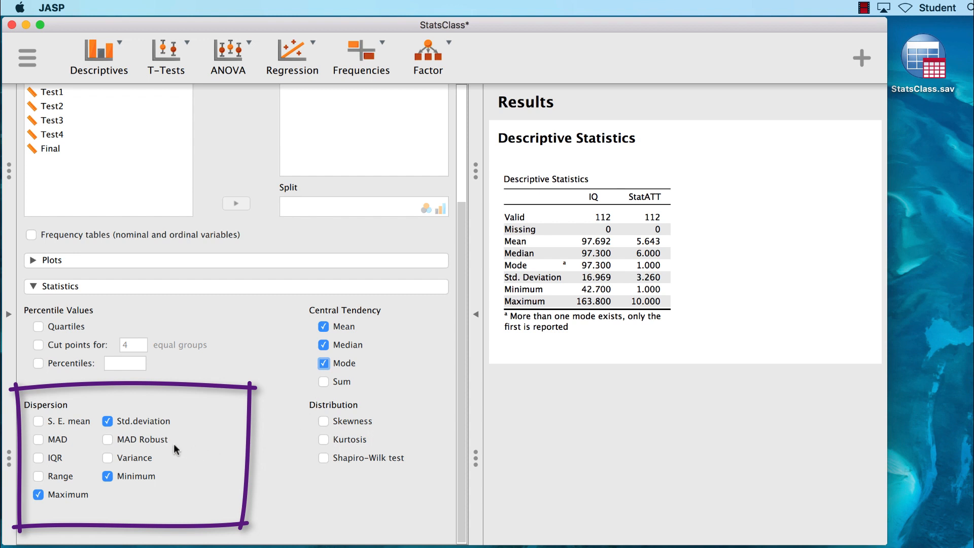
click(108, 421)
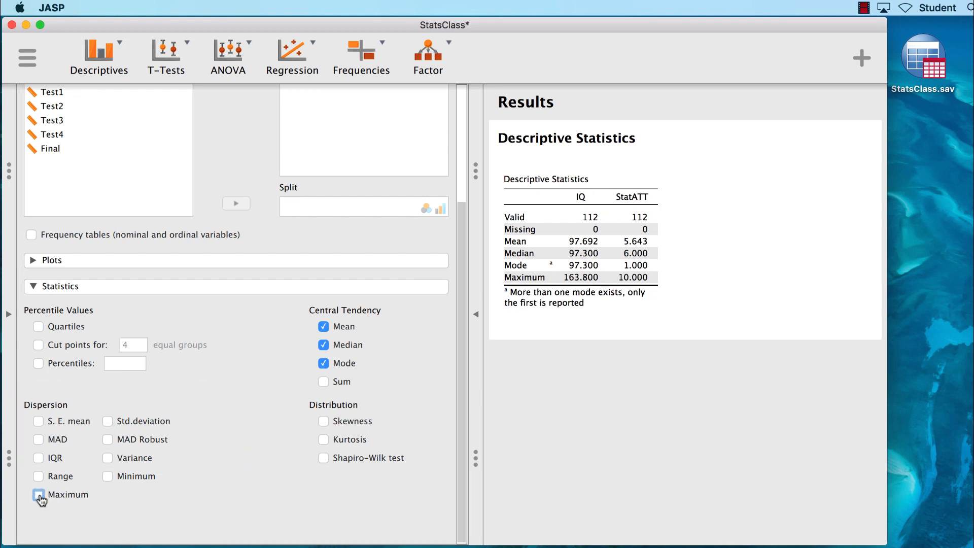
click(37, 494)
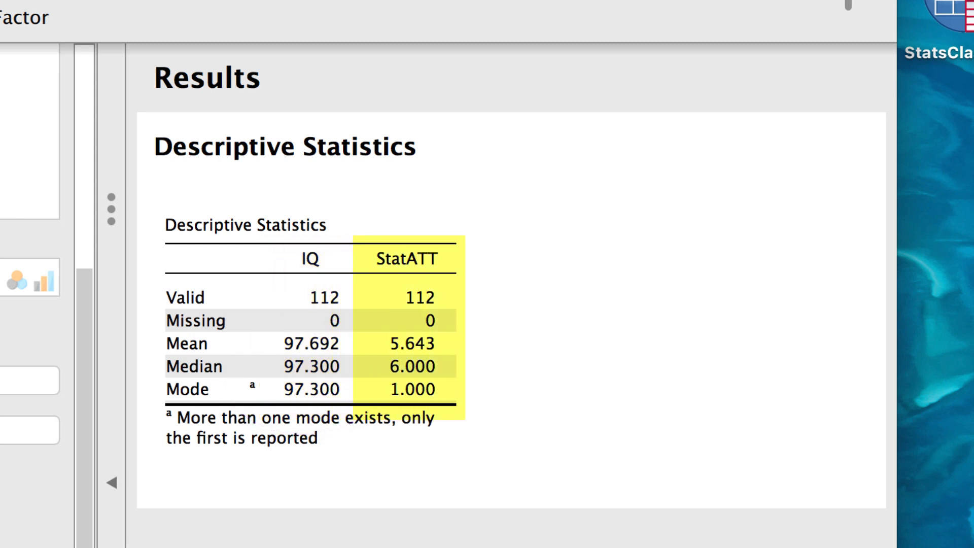
- Highlight the StatATT results: mean 5.643, median 6.000 and mode 1.000
drag(407, 308, 378, 428)
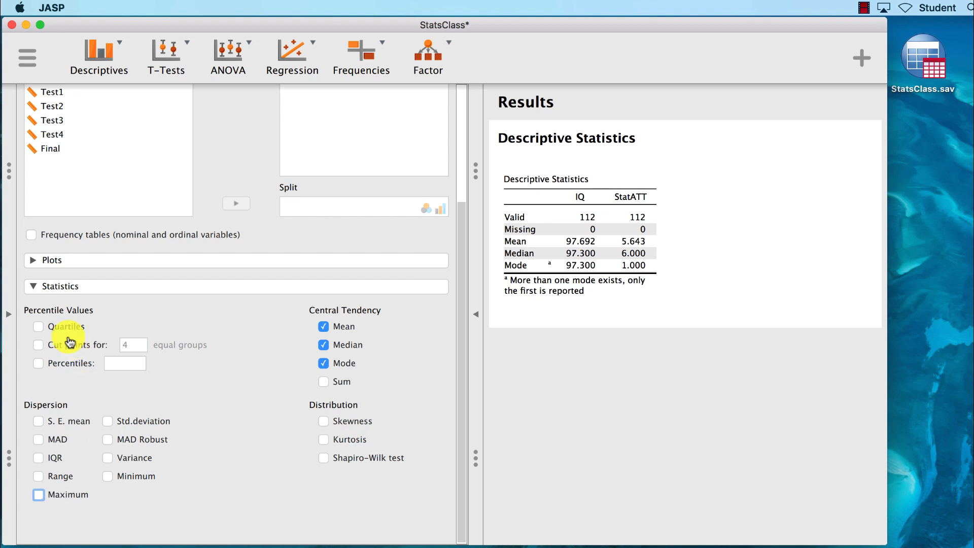
- Add distribution plots with density curves for IQ and StatATT
click(34, 259)
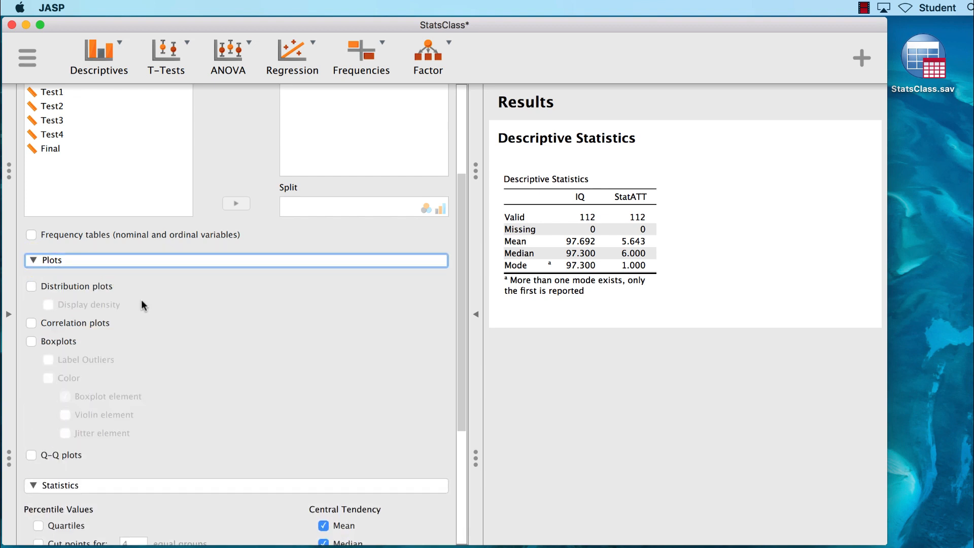
click(31, 286)
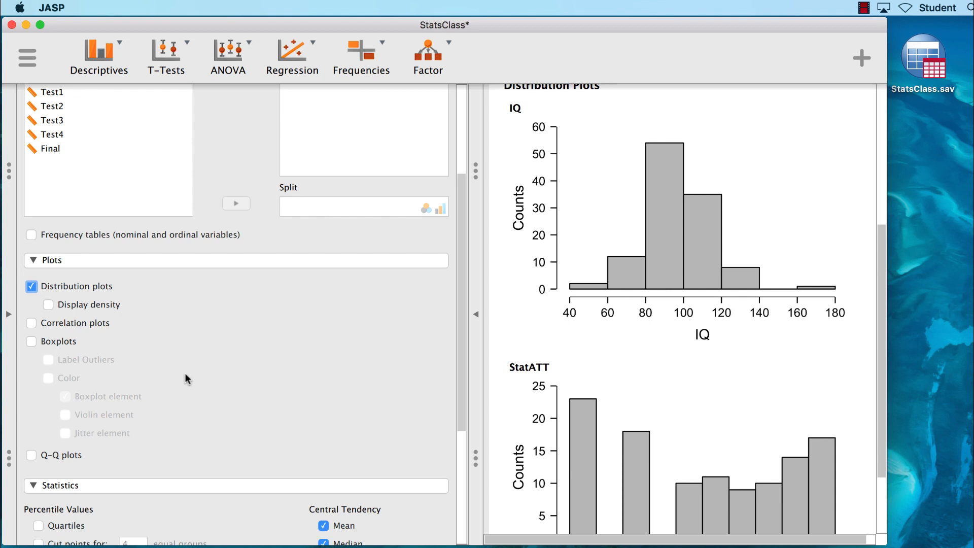
click(49, 304)
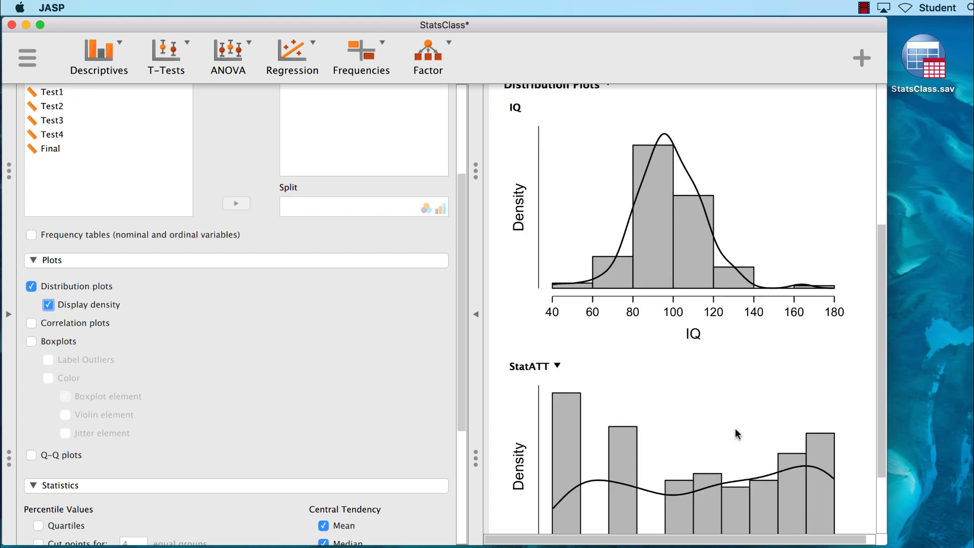
scroll(down, 3)
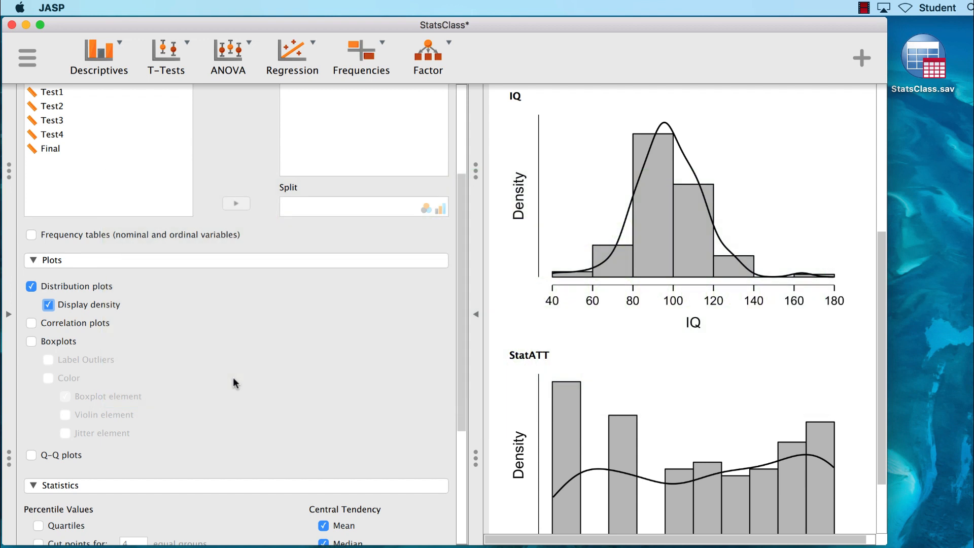
scroll(down, 3)
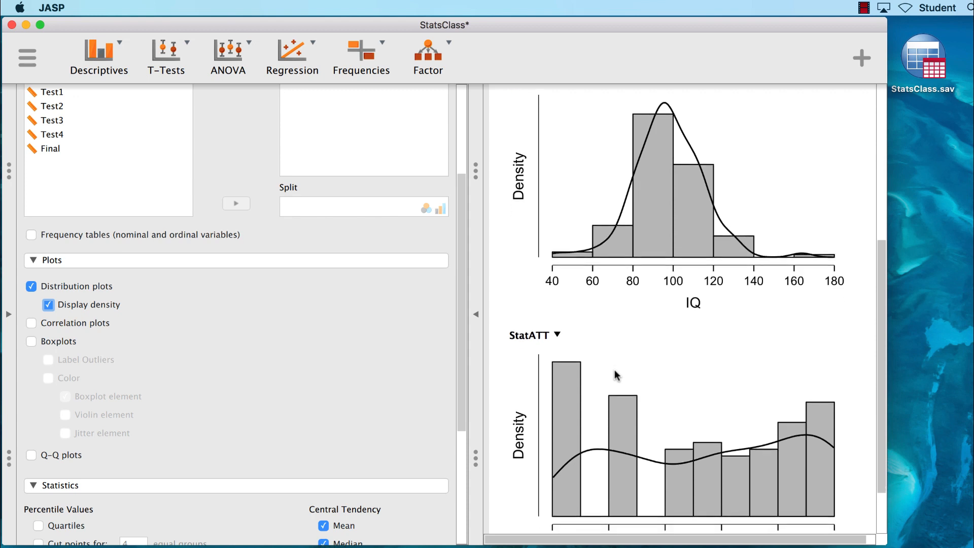
scroll(down, 3)
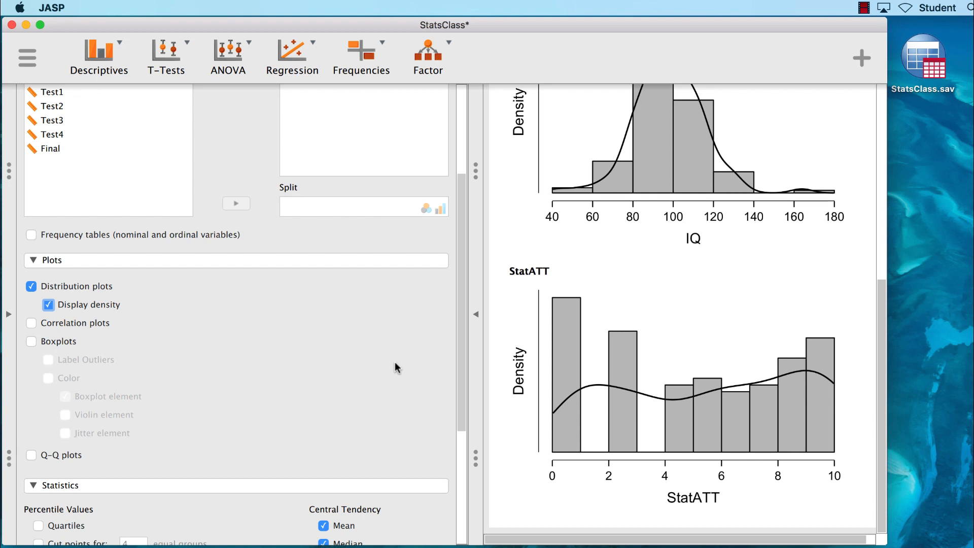
mouse_move(103, 329)
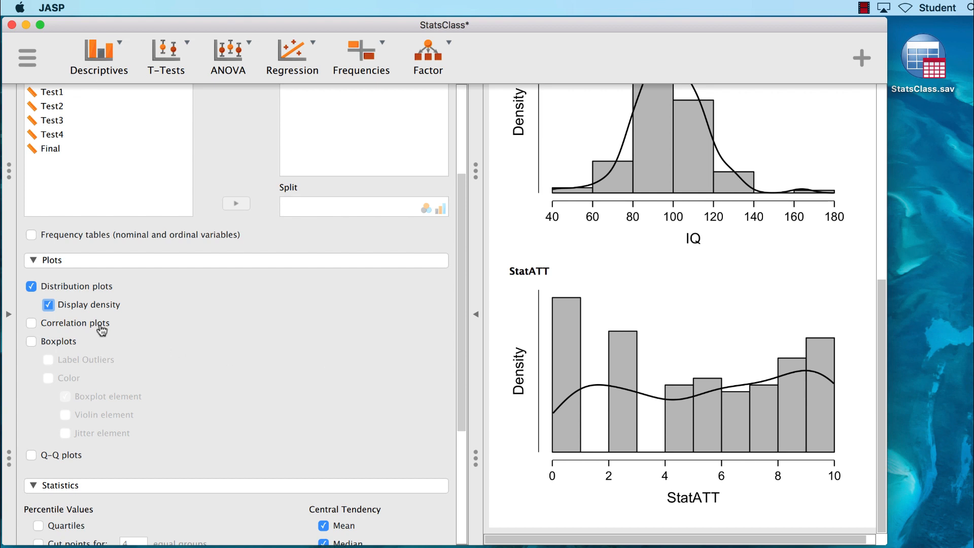
- Add a correlation plot matrix for IQ and StatATT
click(31, 323)
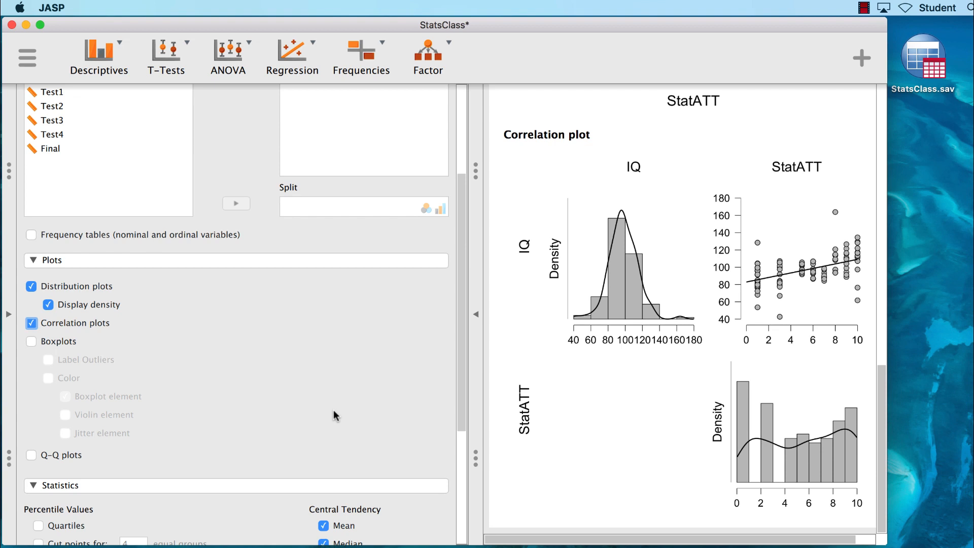
- Add boxplots for IQ and StatATT and scroll to them
click(31, 341)
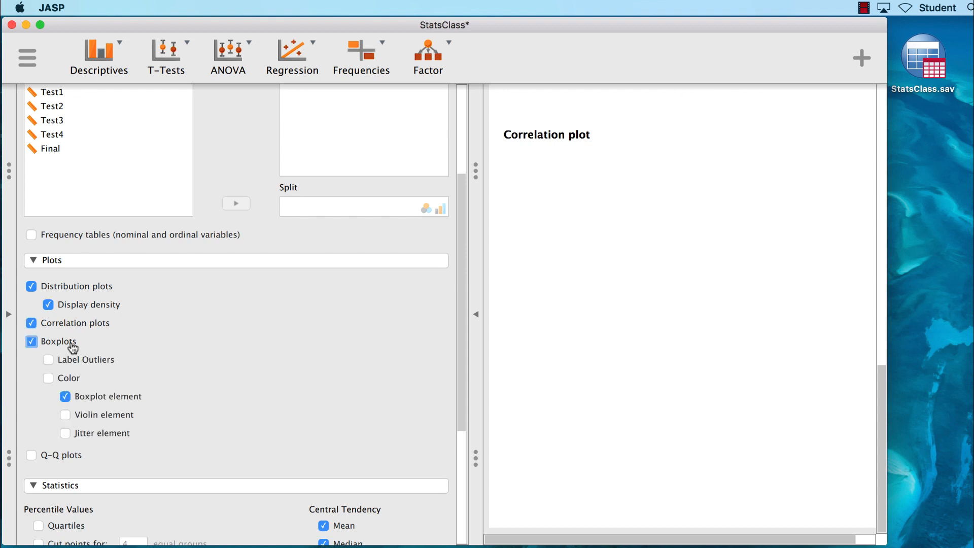
scroll(down, 3)
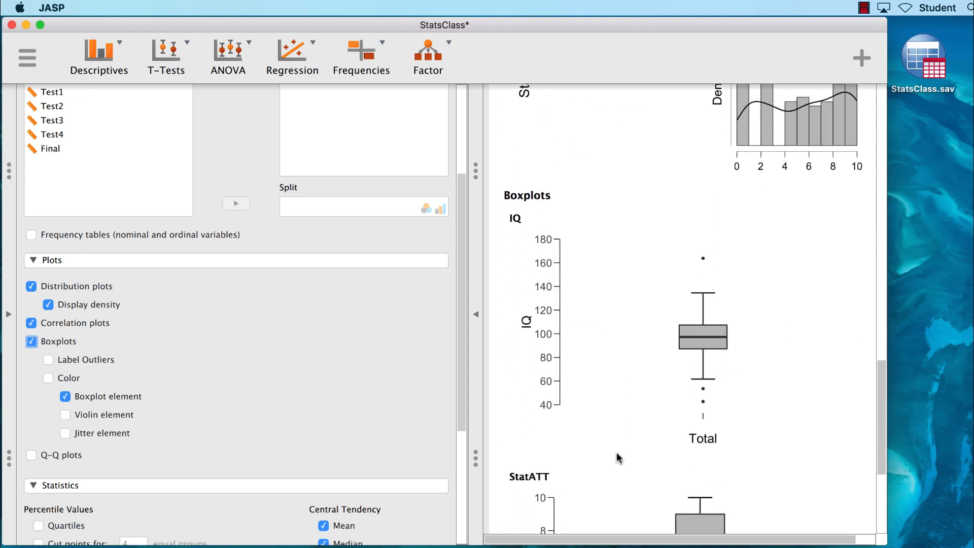
scroll(down, 3)
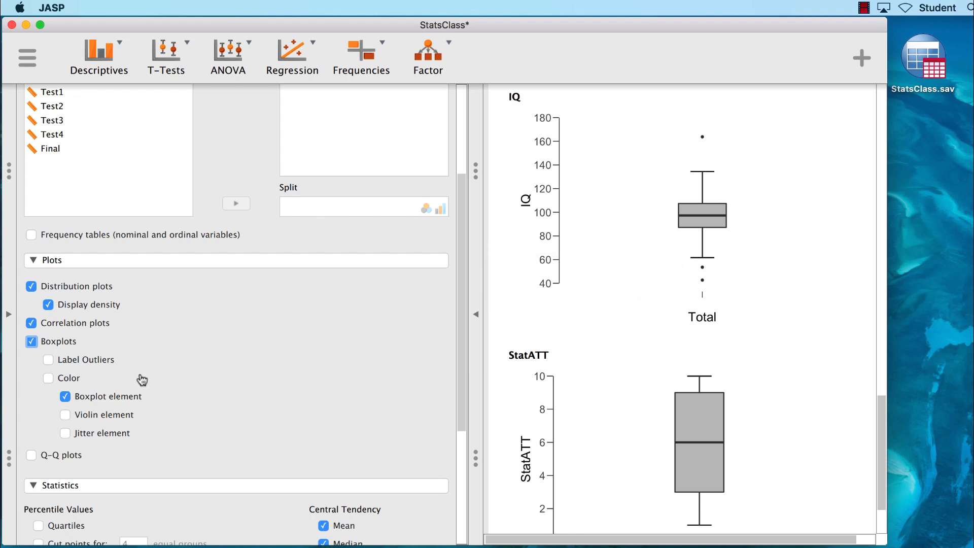
- Make the boxplots coloured with labelled outliers, violin shapes and jittered points, toggling the box element
click(48, 359)
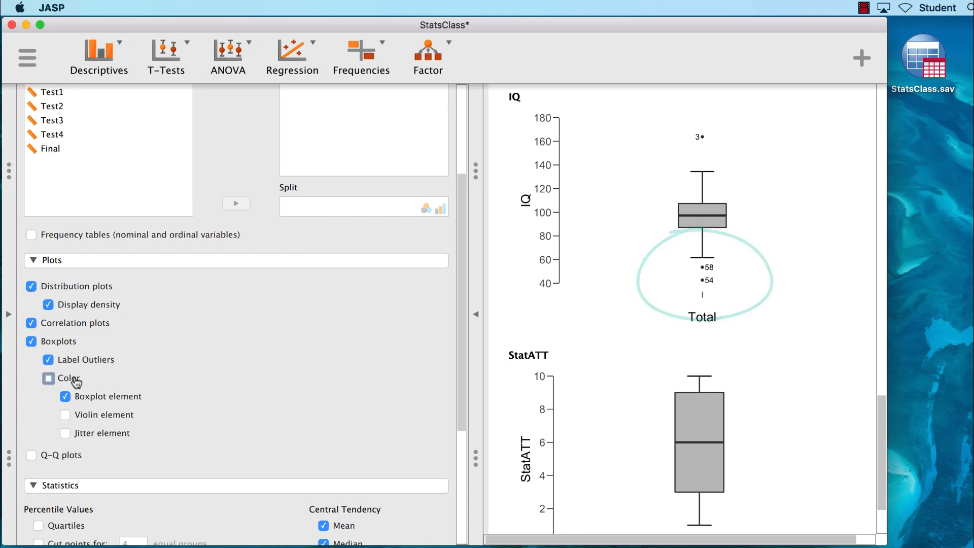
click(49, 378)
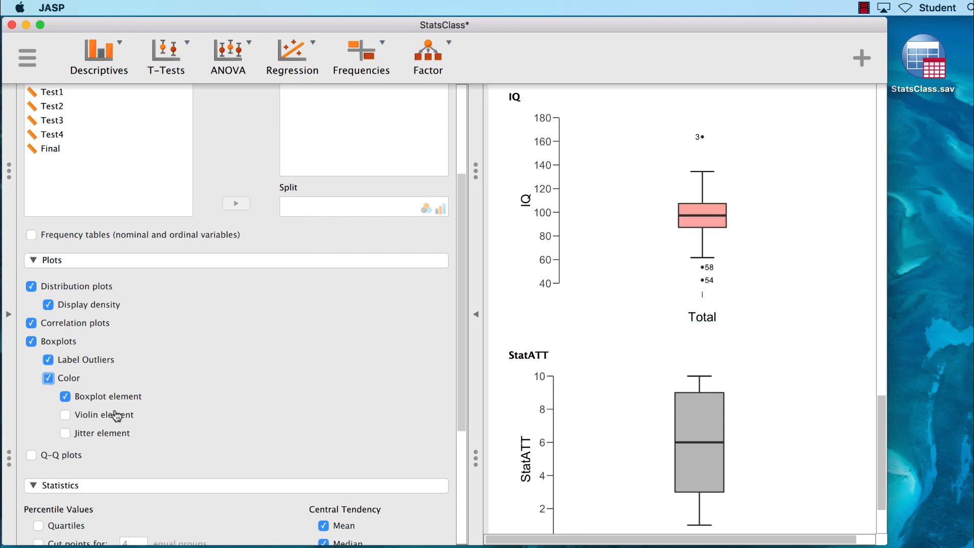
click(65, 414)
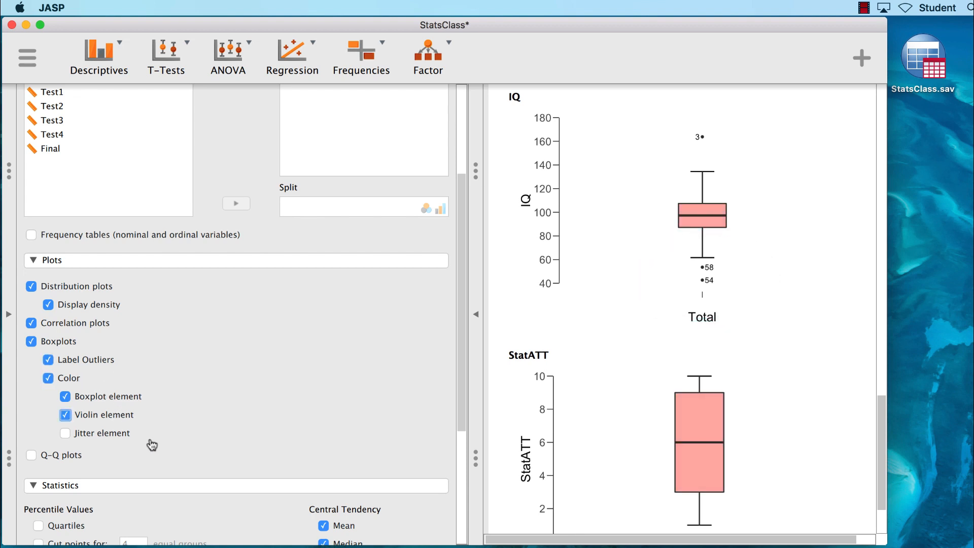
click(65, 414)
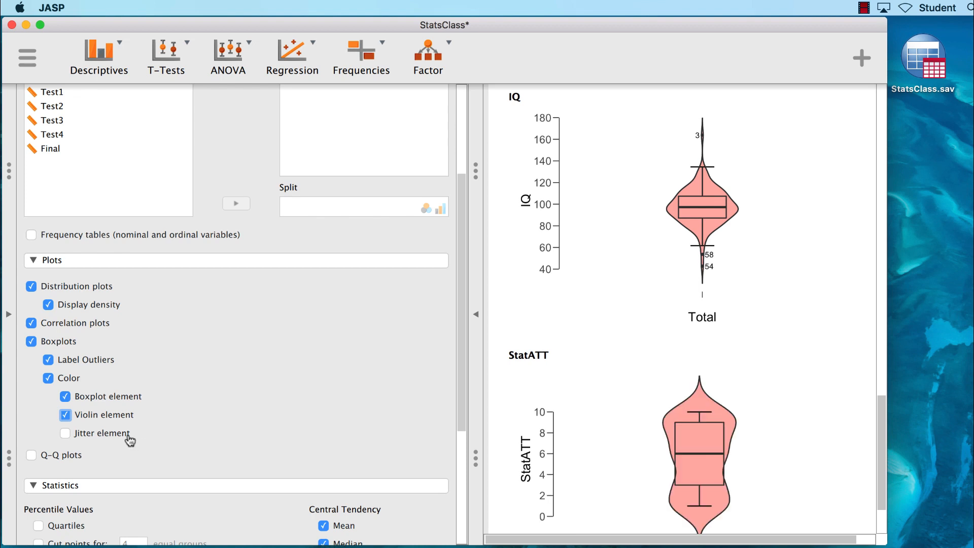
click(65, 433)
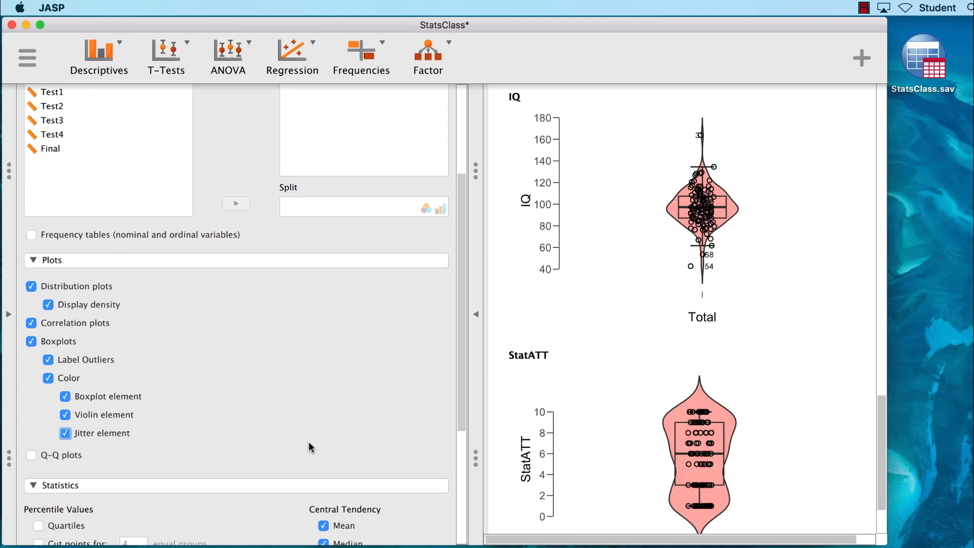
scroll(down, 3)
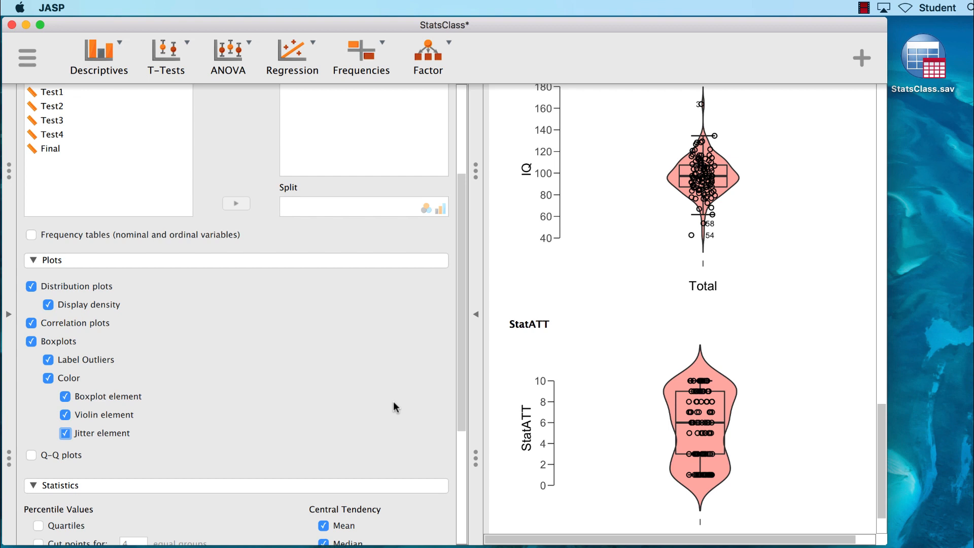
click(65, 397)
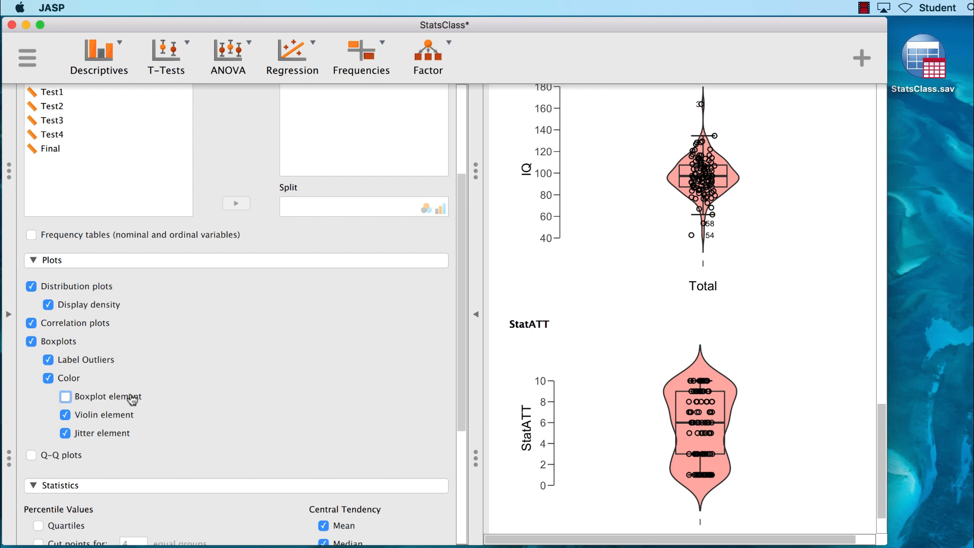
click(64, 396)
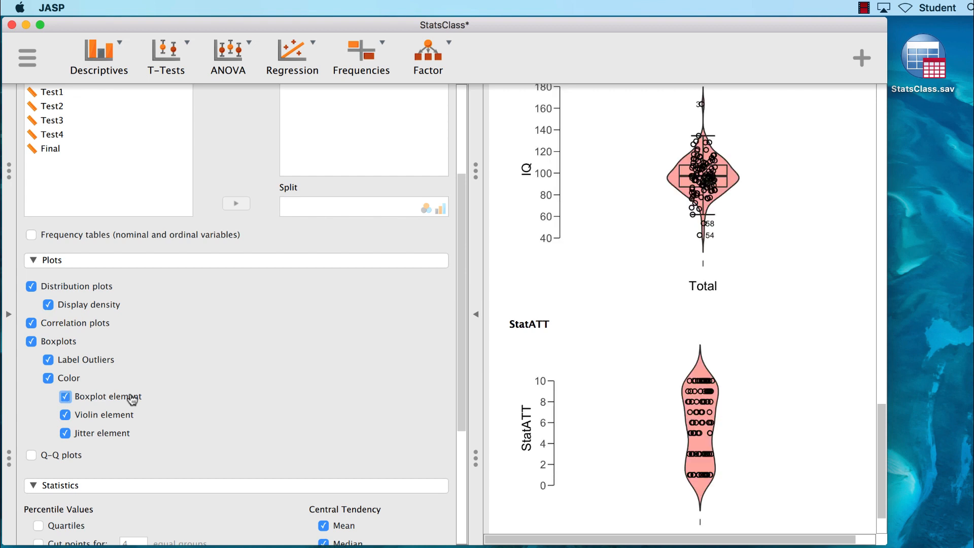
- Add Q-Q plots for IQ and StatATT and scroll through them
click(31, 455)
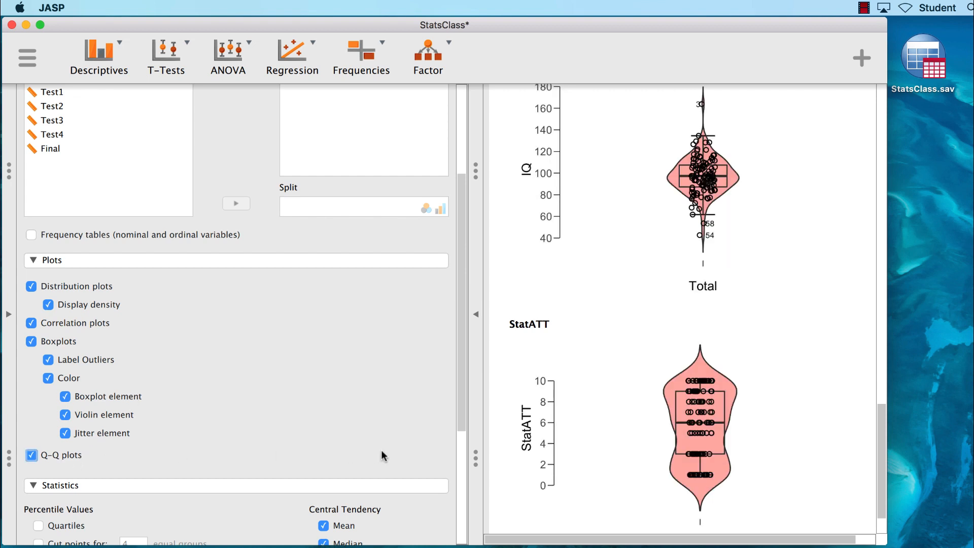
scroll(down, 3)
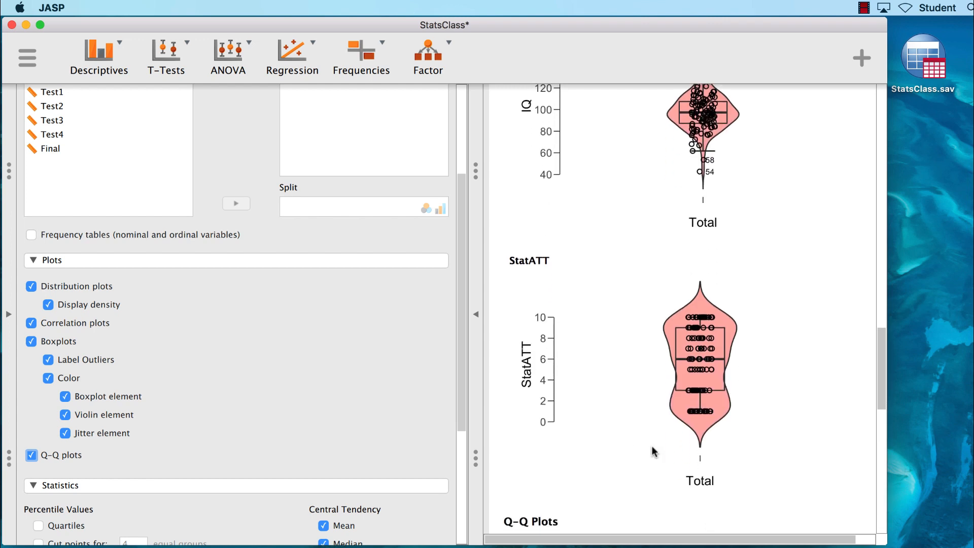
scroll(down, 3)
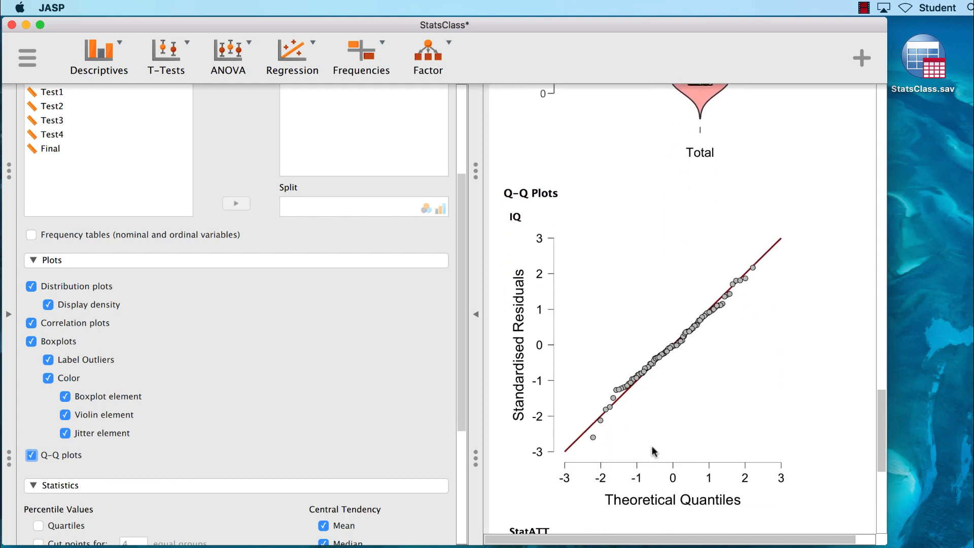
scroll(down, 3)
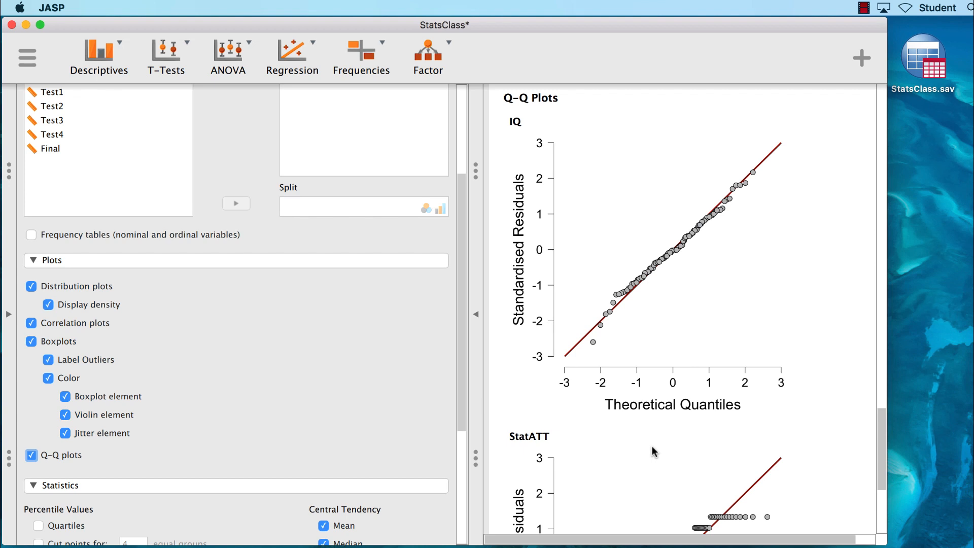
scroll(down, 3)
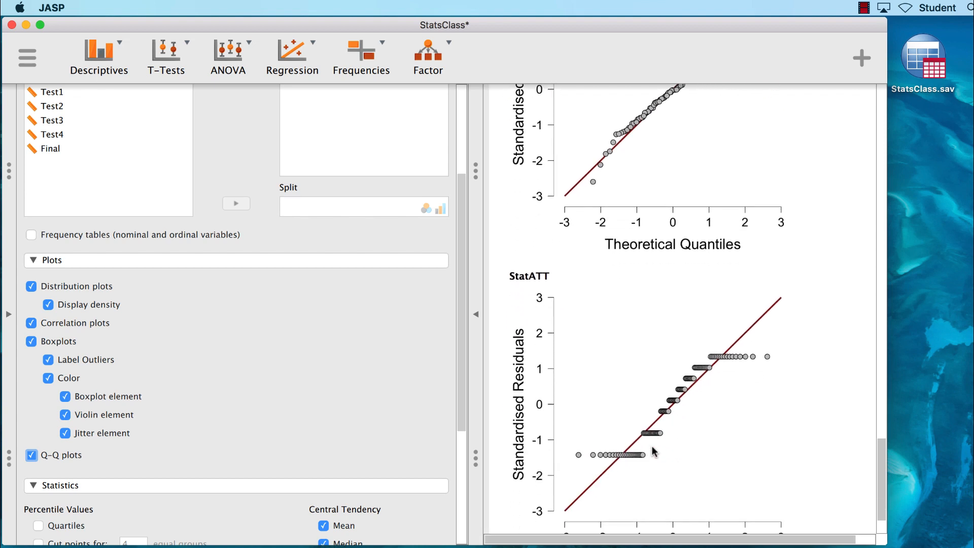
scroll(down, 3)
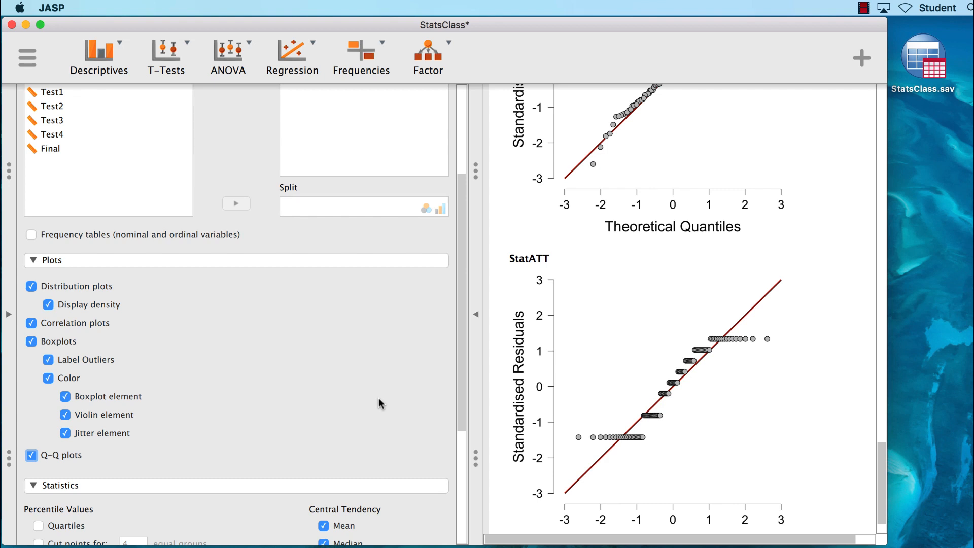
mouse_move(333, 411)
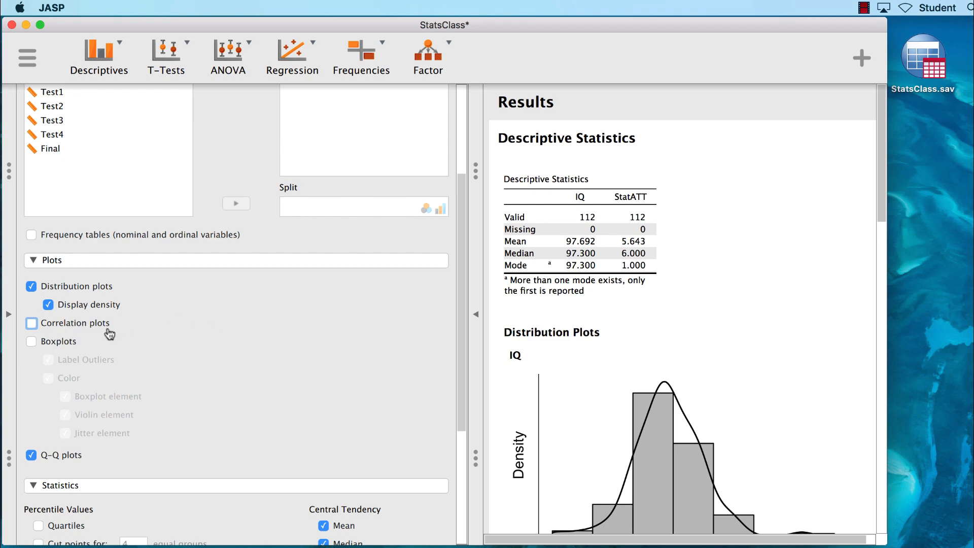
- Add a correlation plot of IQ and StatATT to preview it, then remove it again
click(31, 323)
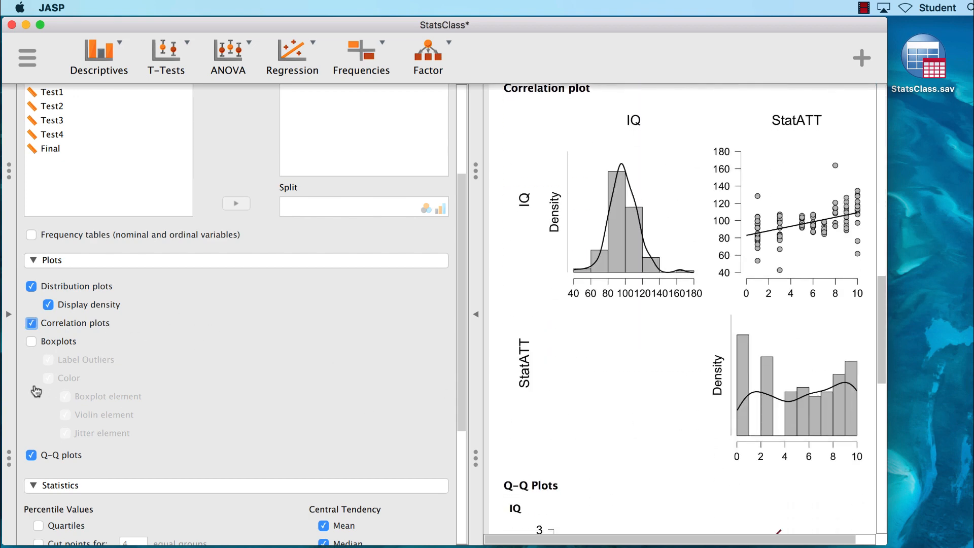
click(31, 323)
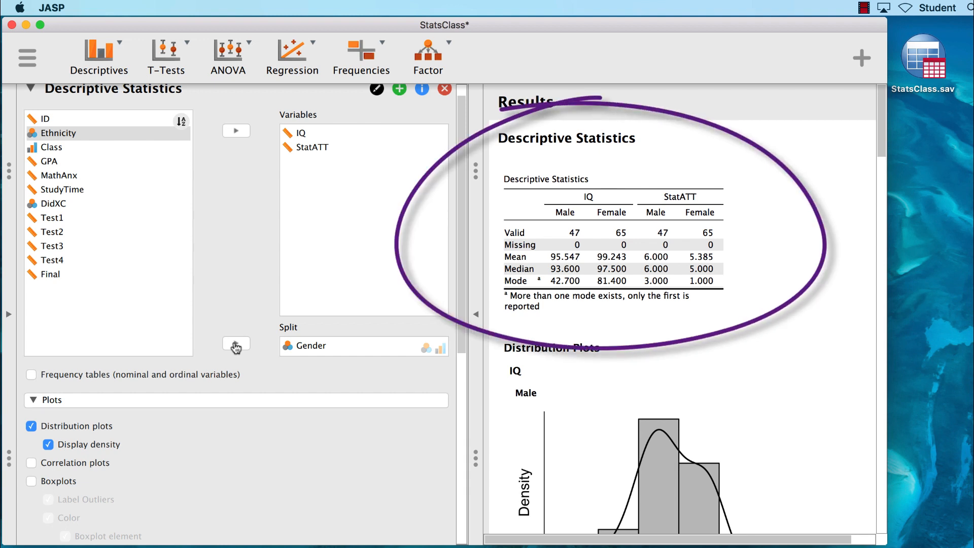
- Scroll the results to review the separate Male and Female density histograms for IQ and StatATT
scroll(down, 3)
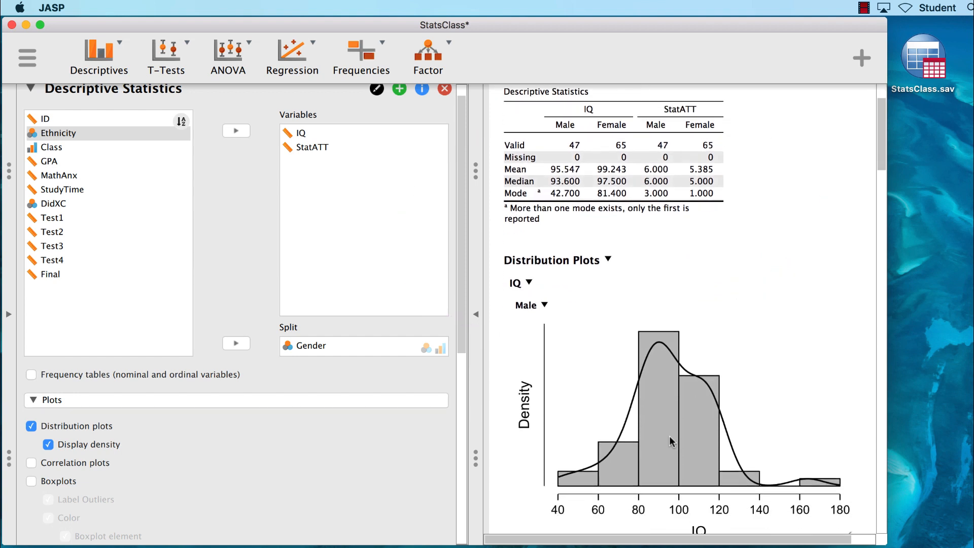
scroll(down, 3)
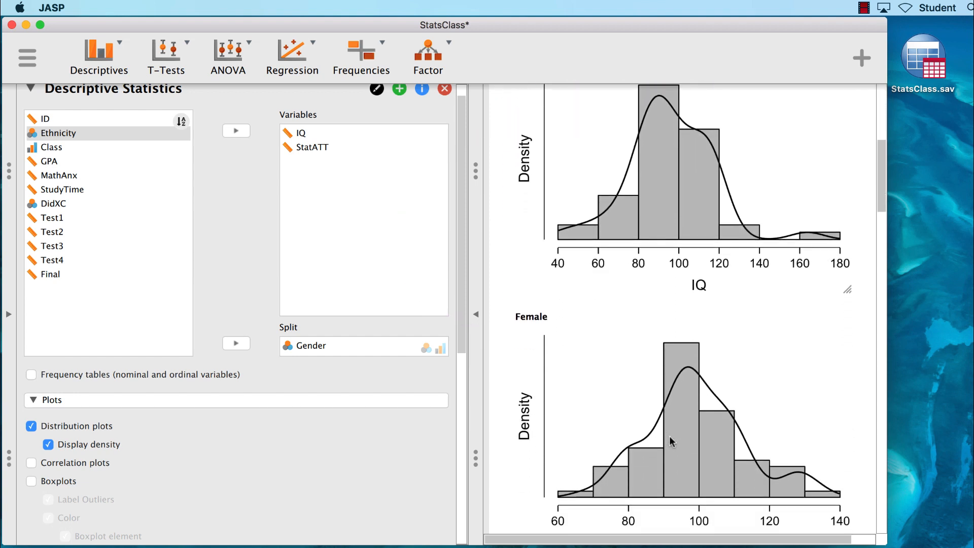
scroll(down, 3)
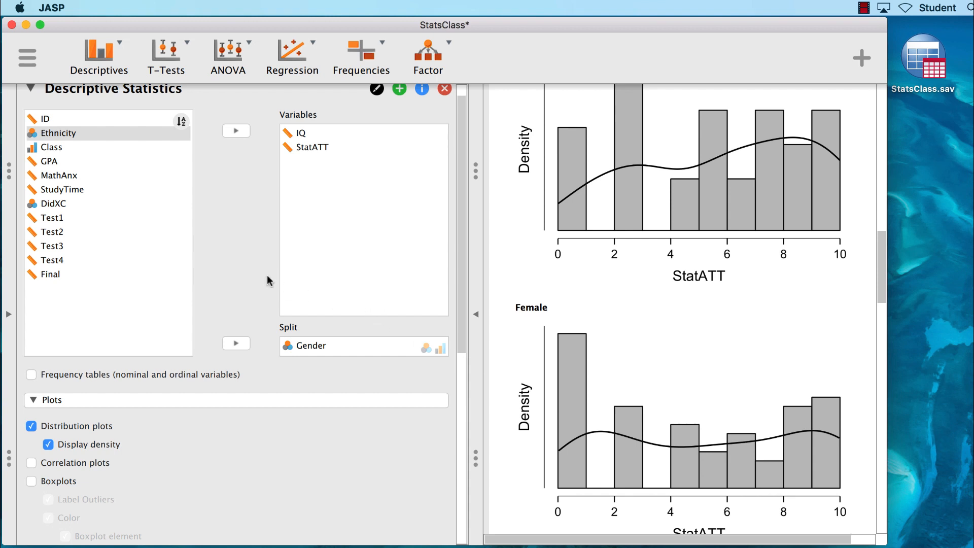
mouse_move(28, 57)
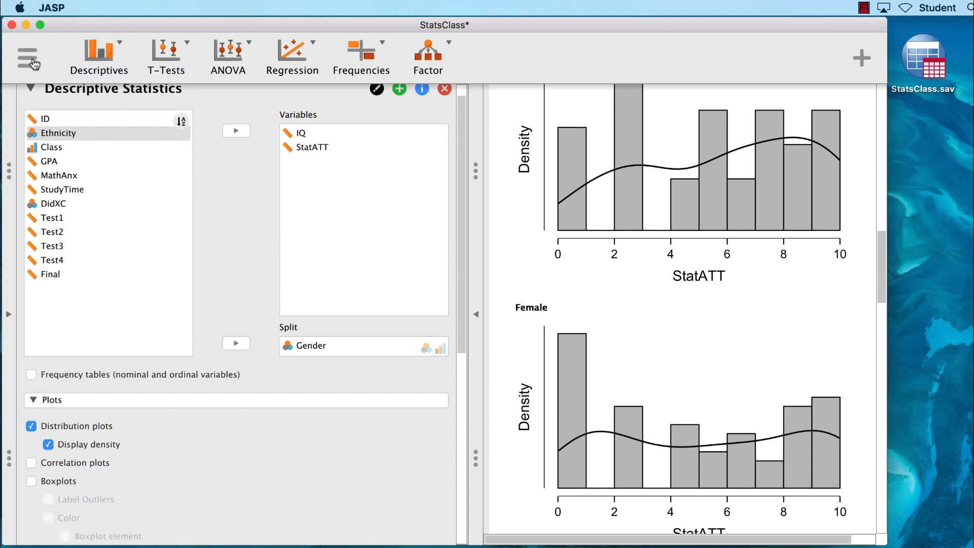
- Save the analysis as StatsClass.jasp on the Desktop via Save As > Computer
click(28, 58)
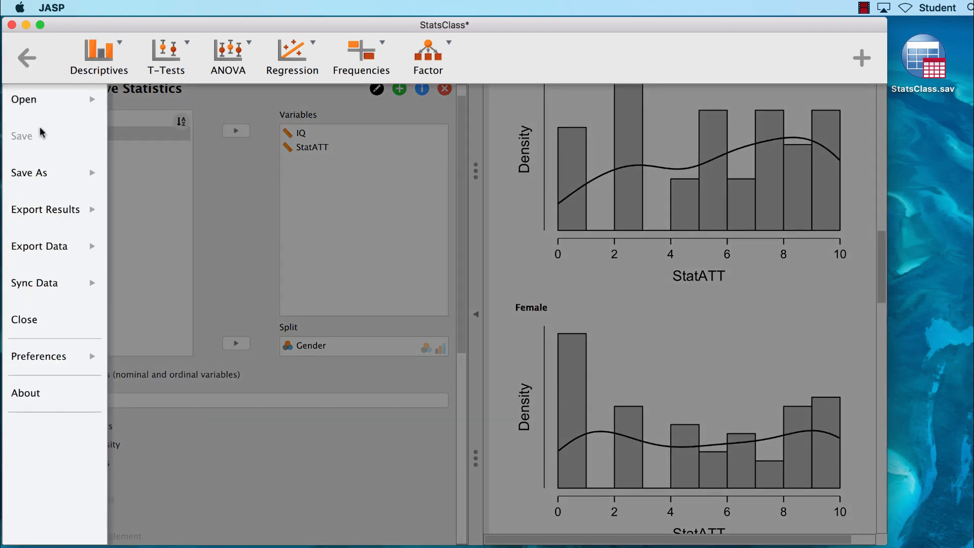
click(29, 172)
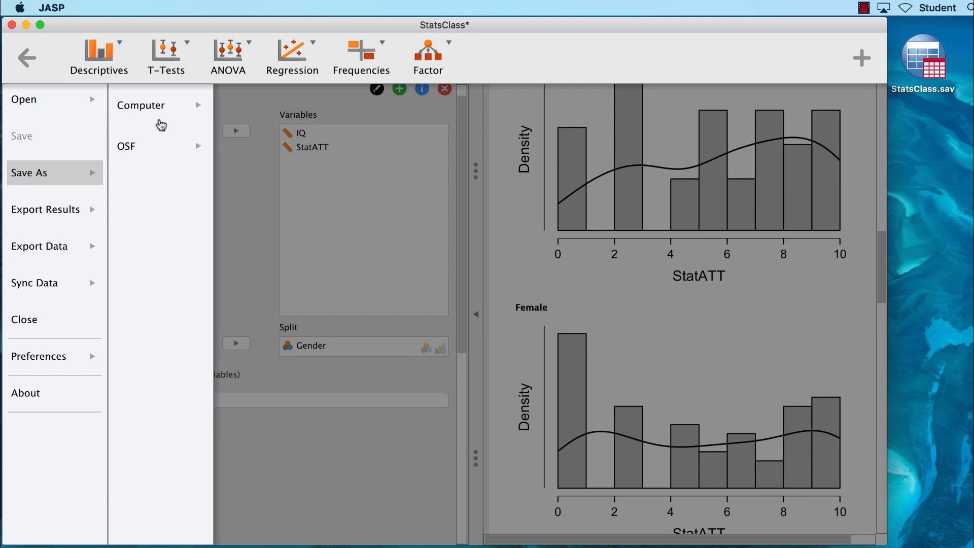
click(140, 104)
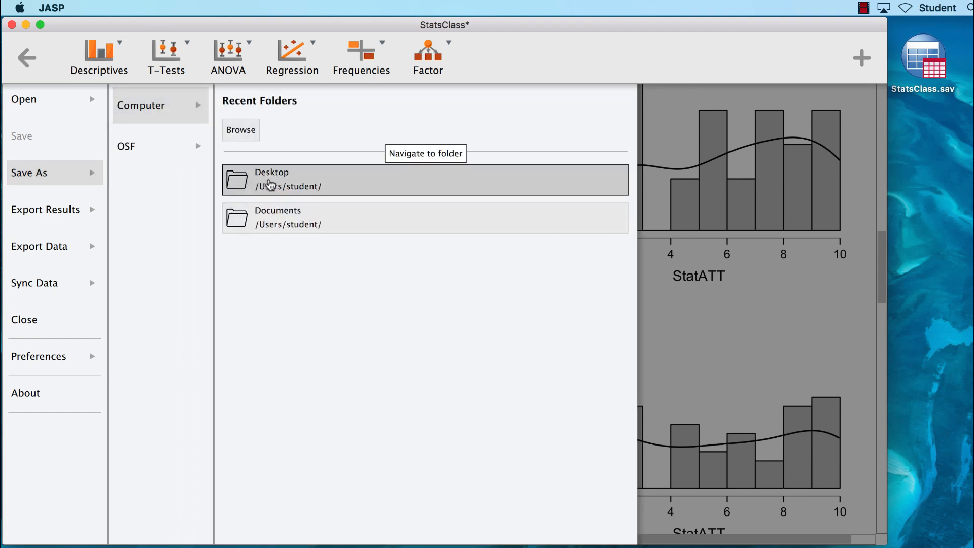
click(425, 179)
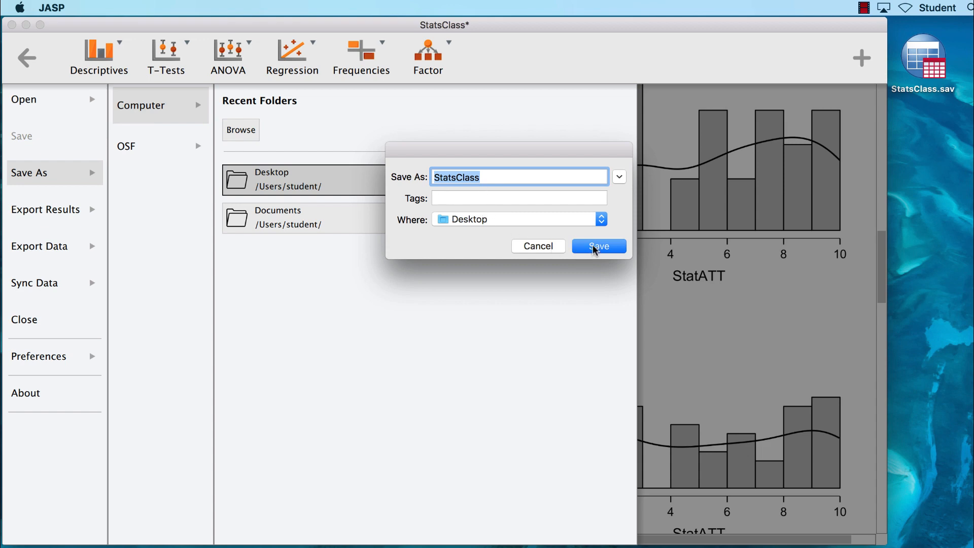
click(597, 245)
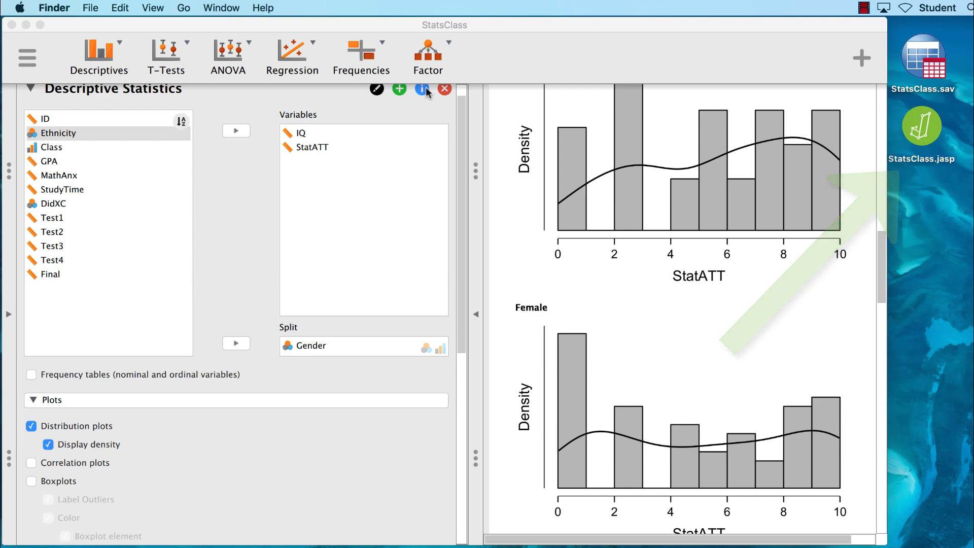
mouse_move(10, 26)
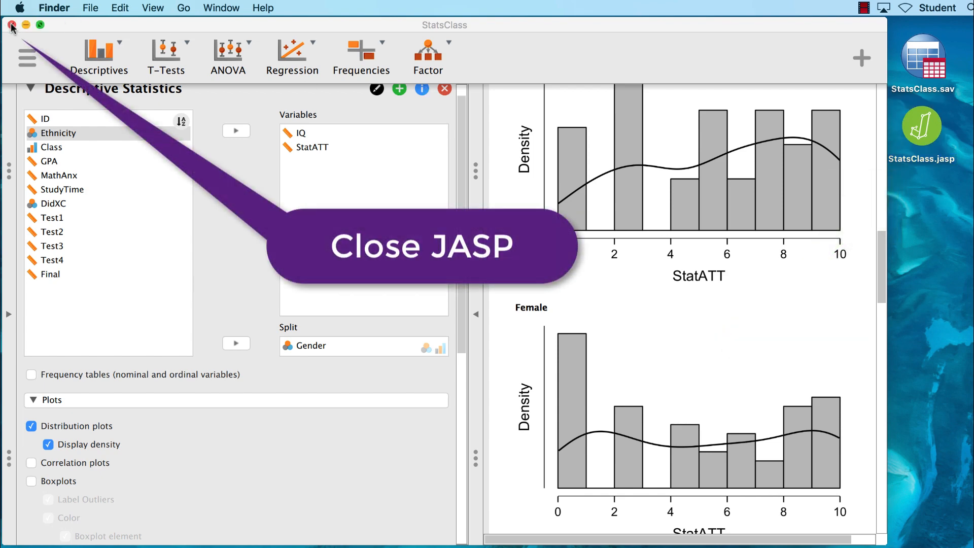
- Quit JASP, reopen StatsClass.jasp from the Desktop and review the restored Gender-split results
click(10, 25)
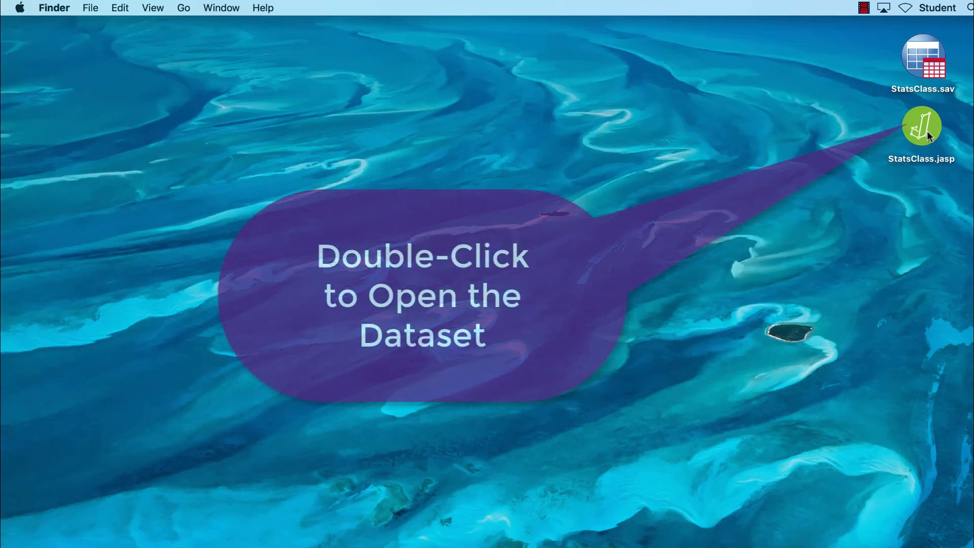
double_click(923, 124)
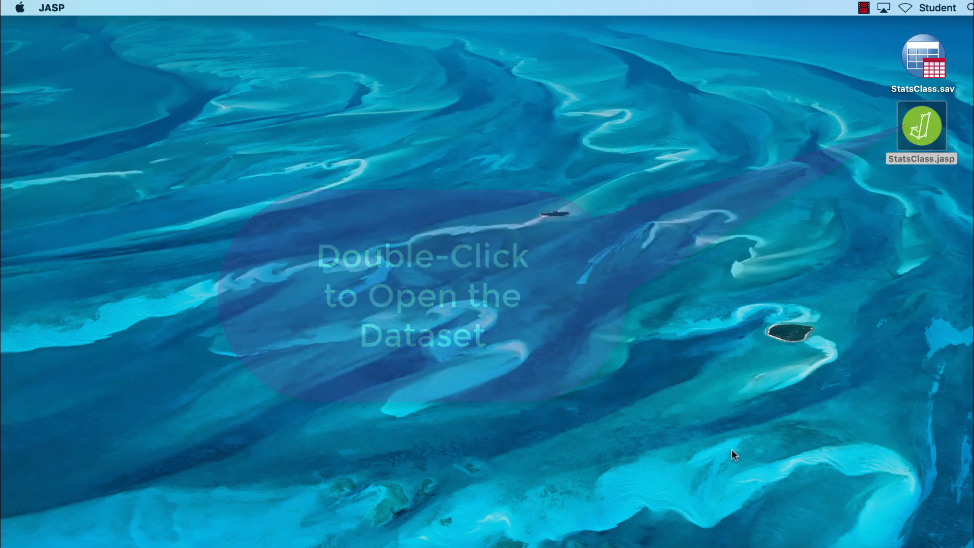
double_click(921, 124)
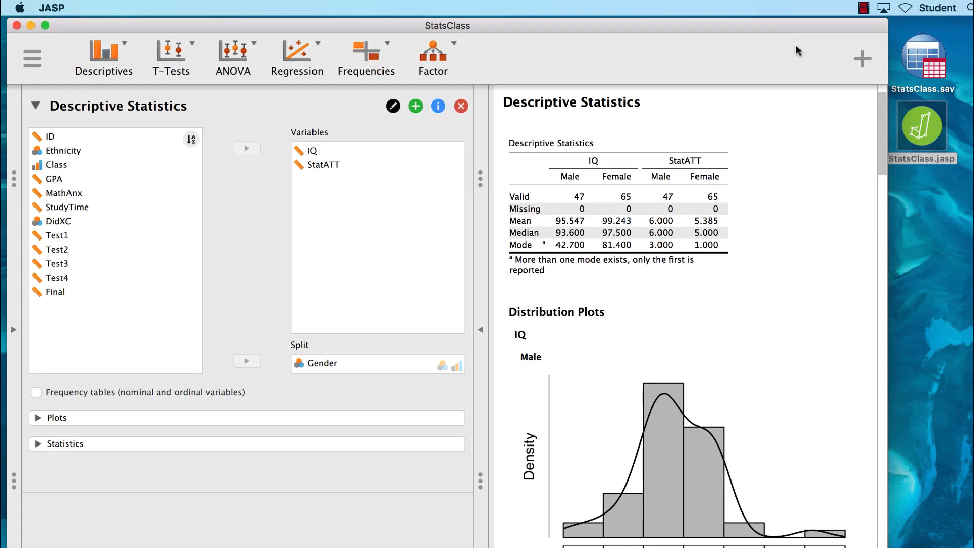
scroll(down, 3)
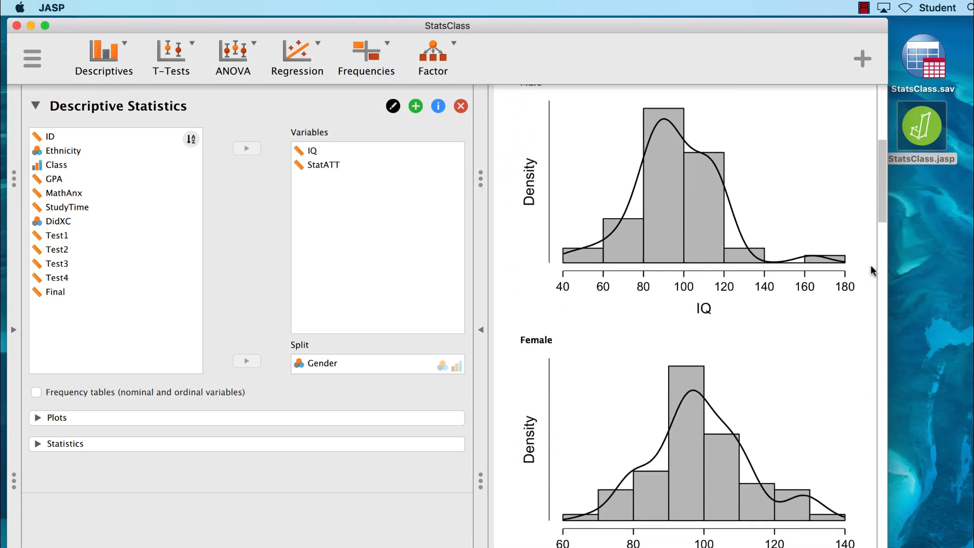
scroll(down, 3)
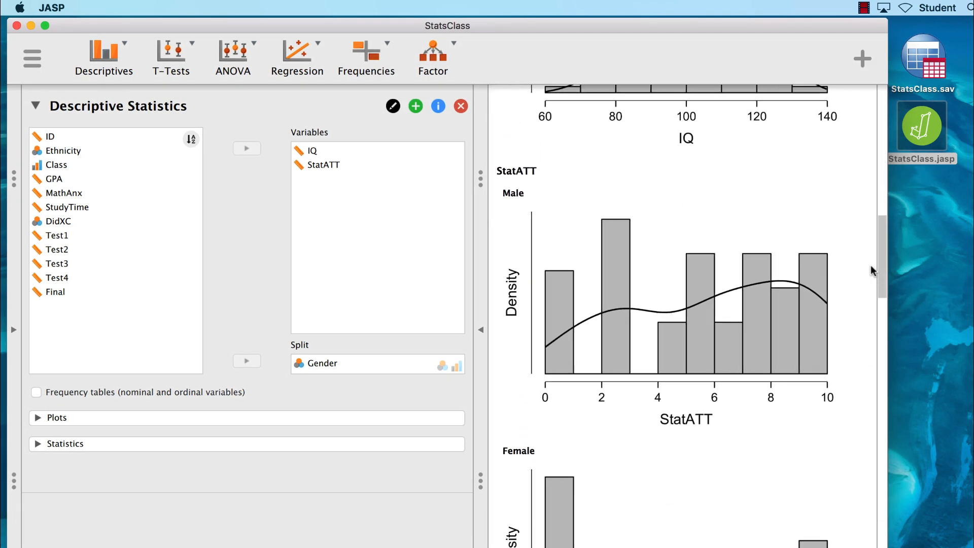
scroll(down, 3)
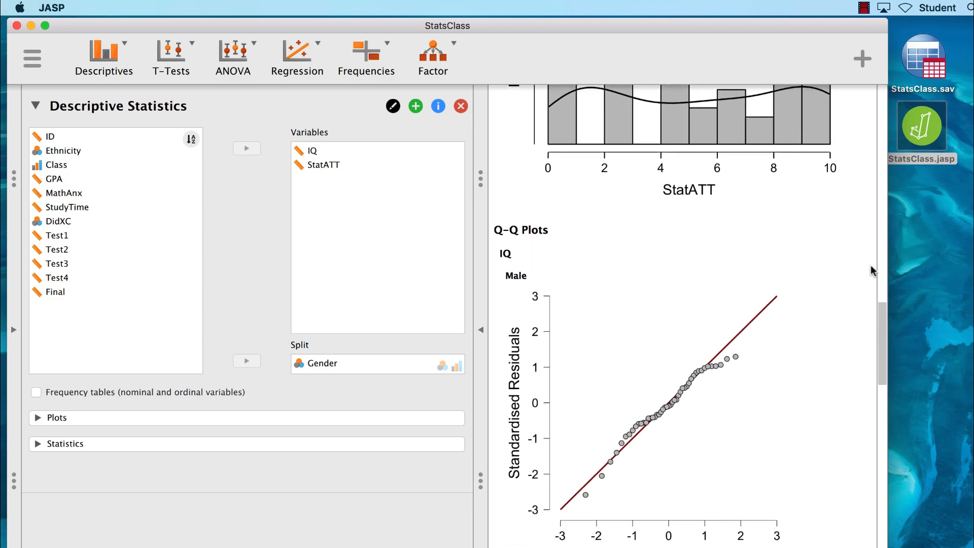